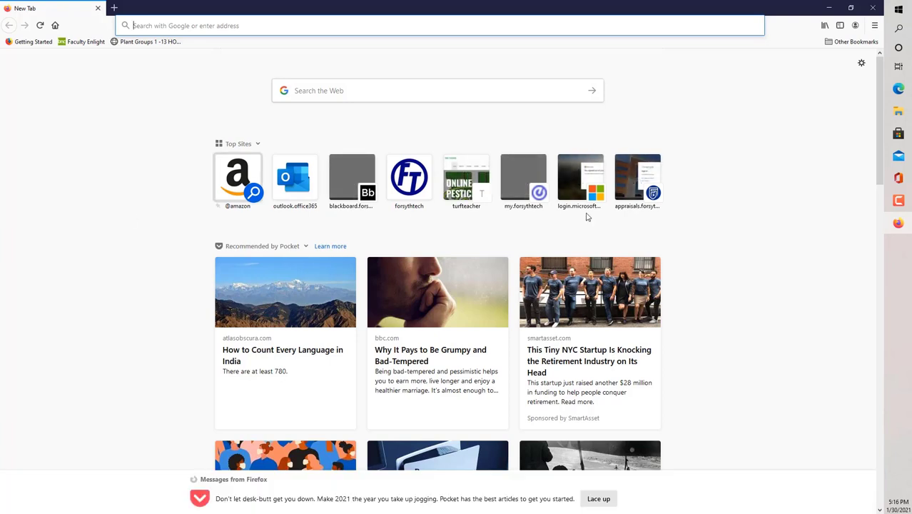
pyautogui.moveTo(298, 131)
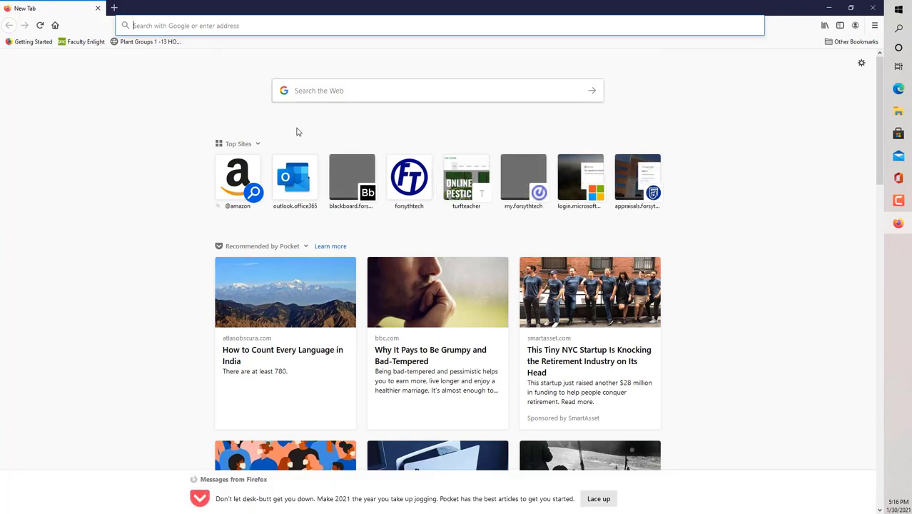
pyautogui.moveTo(196, 71)
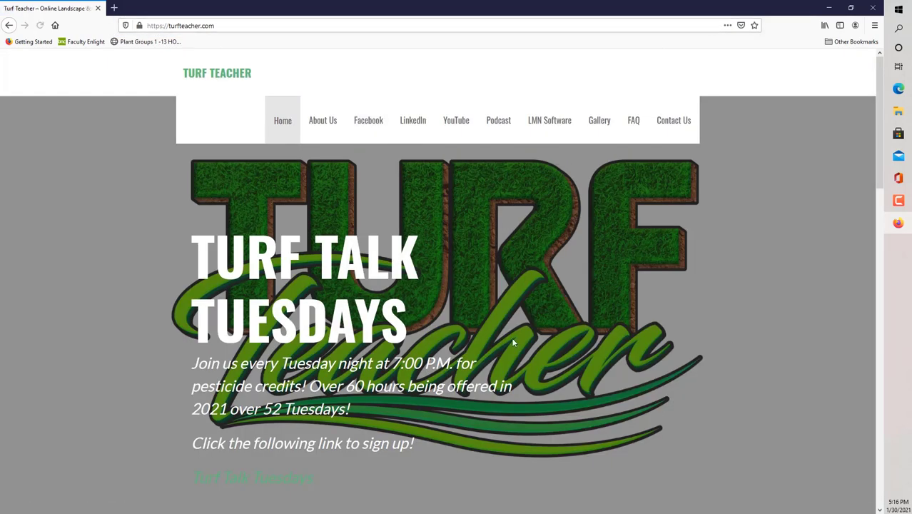
# Step: Scroll the Turf Teacher home page past the Turf Talk Tuesdays banner to the course tiles
pyautogui.scroll(-3)
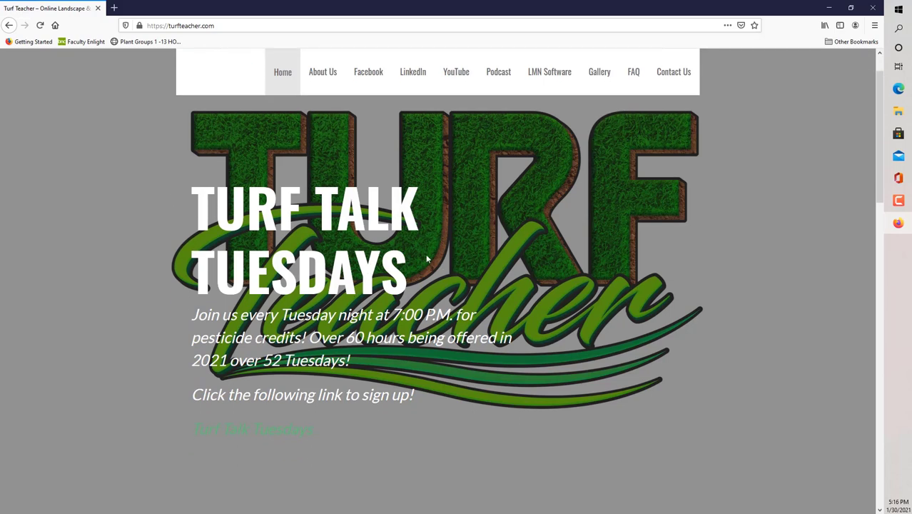
pyautogui.moveTo(687, 247)
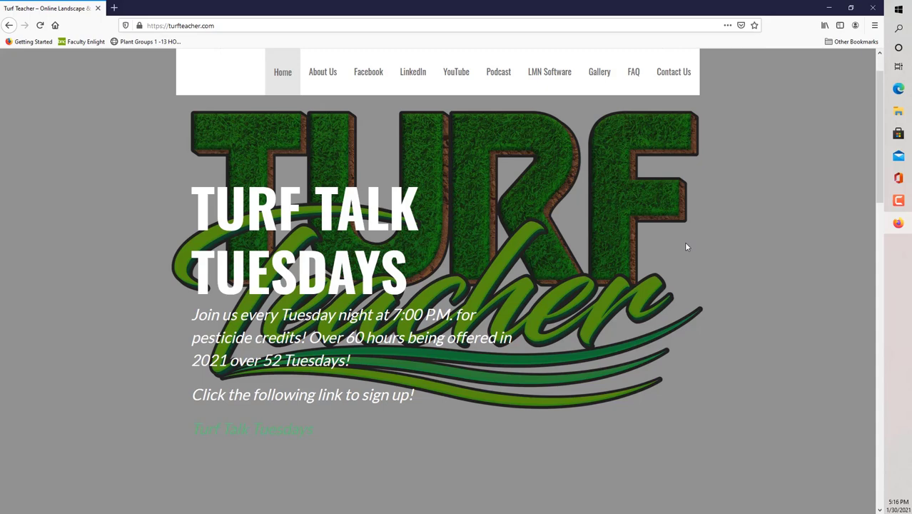
pyautogui.moveTo(513, 322)
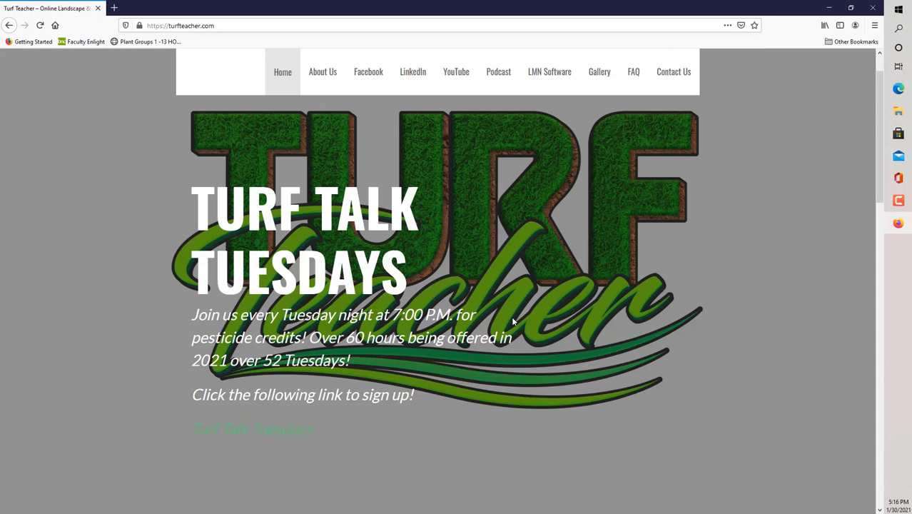
pyautogui.moveTo(484, 330)
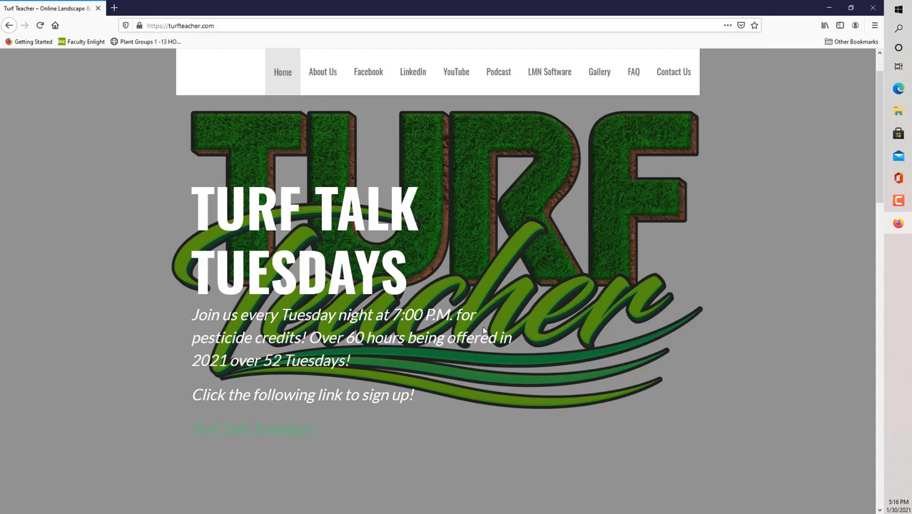
pyautogui.moveTo(496, 325)
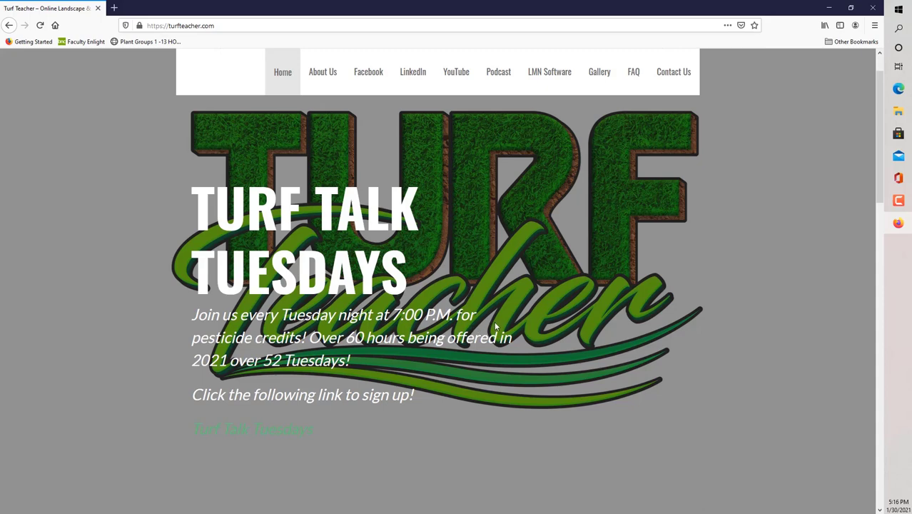
pyautogui.moveTo(502, 322)
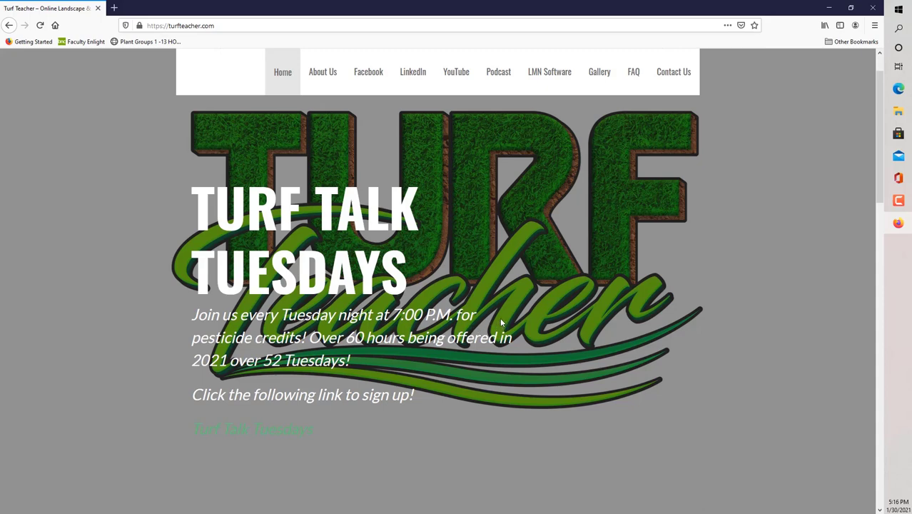
pyautogui.moveTo(362, 439)
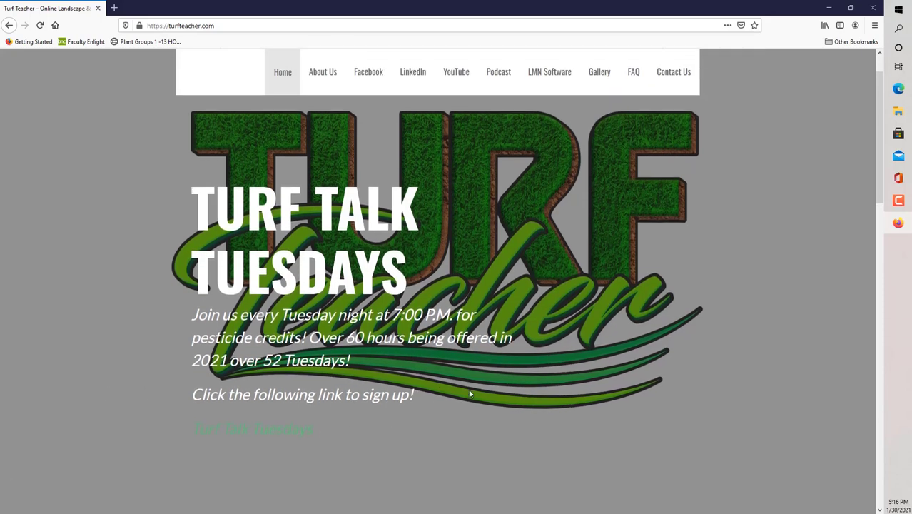
pyautogui.scroll(-3)
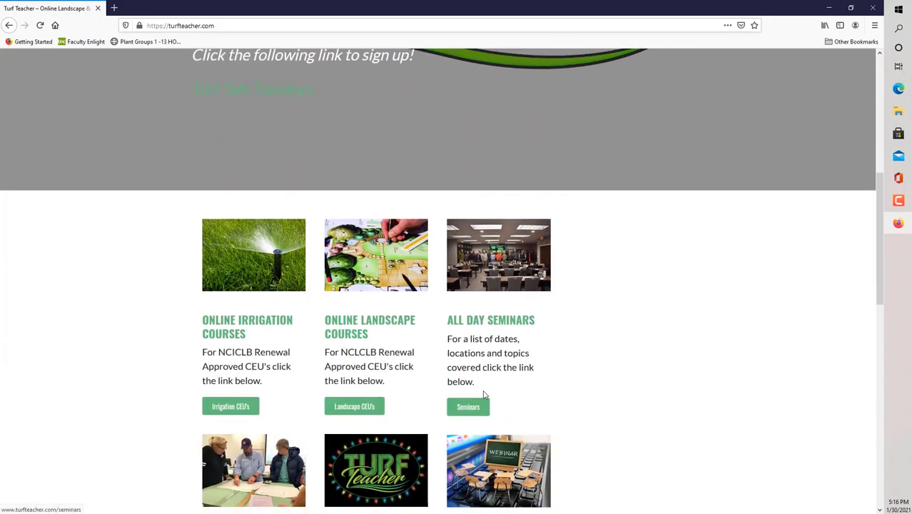
pyautogui.scroll(-3)
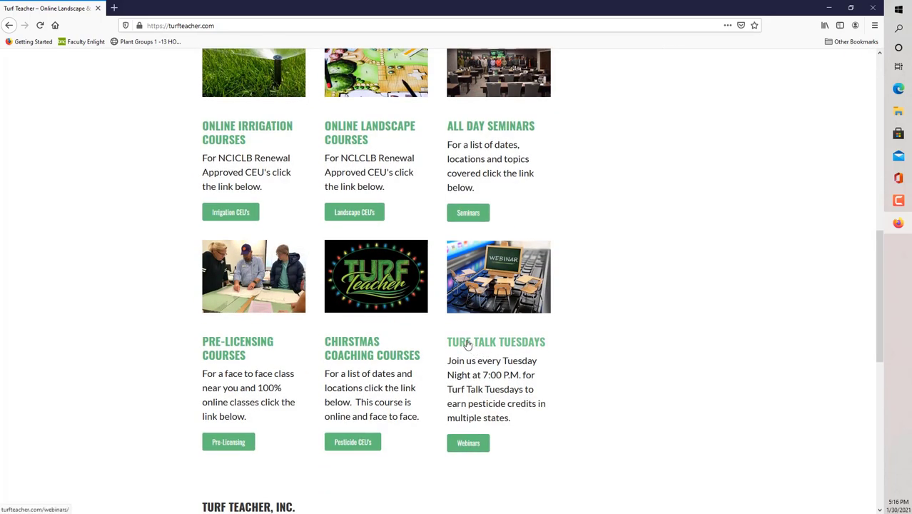
# Step: Open the Turf Talk Tuesdays Webinars page and scroll to the February 2021 registration links
pyautogui.click(468, 443)
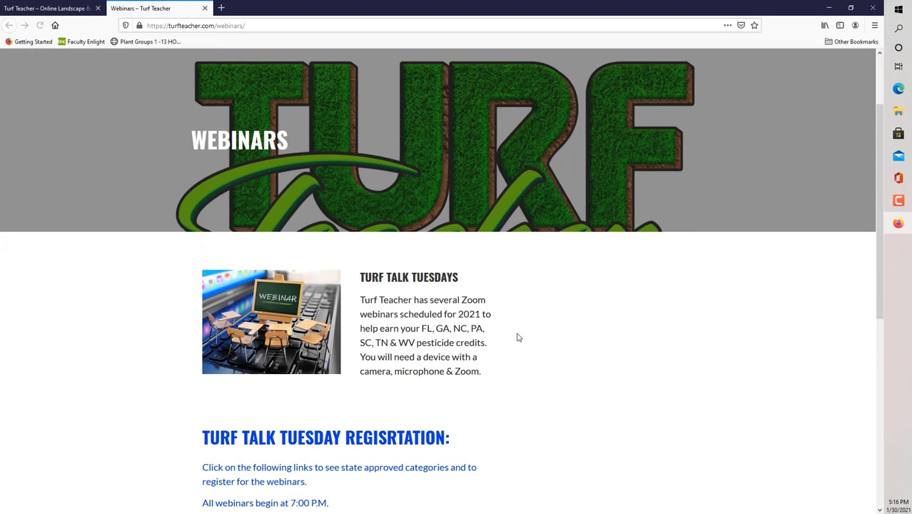
pyautogui.scroll(-3)
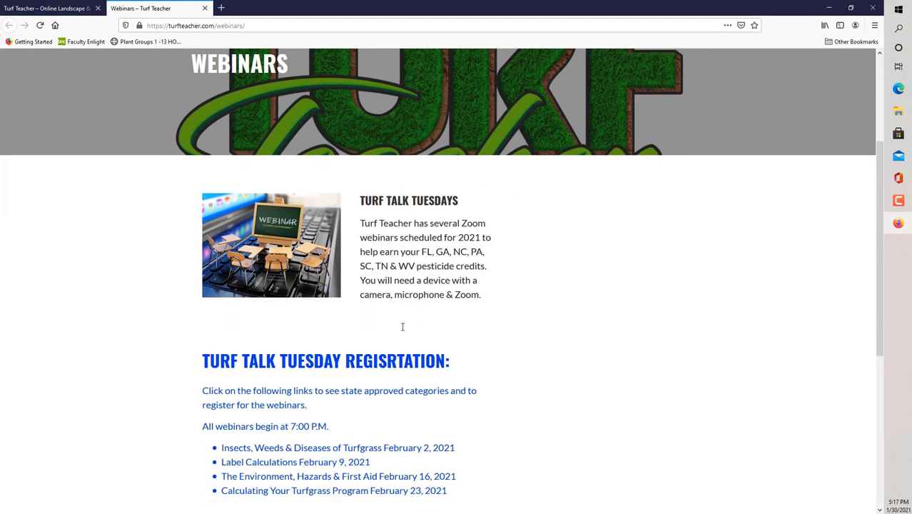
pyautogui.scroll(-3)
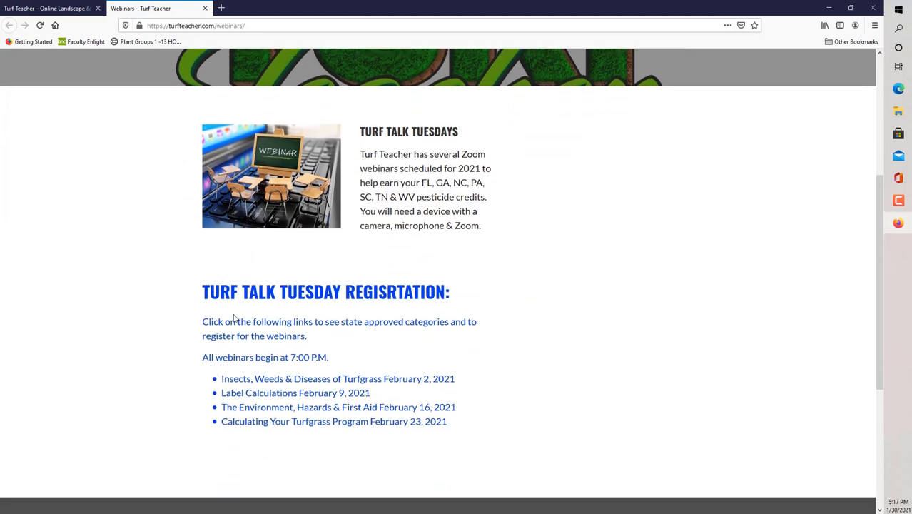
pyautogui.moveTo(398, 321)
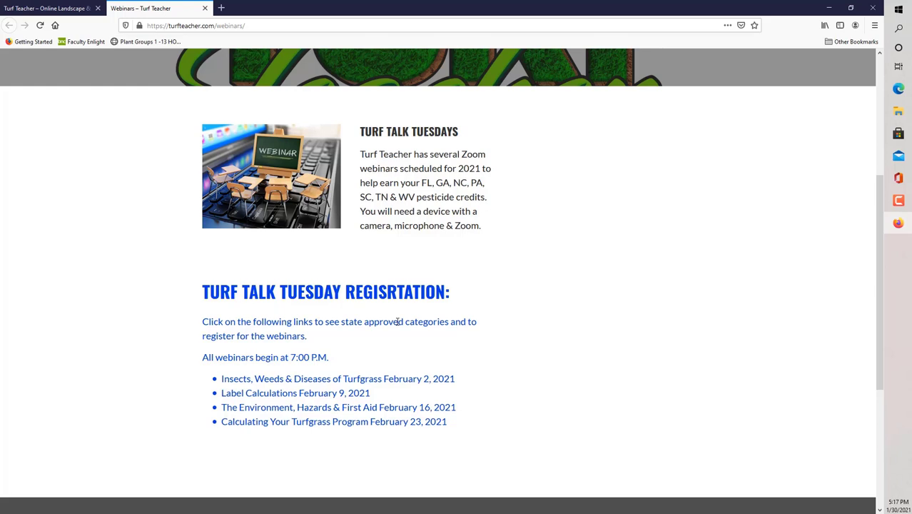
pyautogui.moveTo(597, 493)
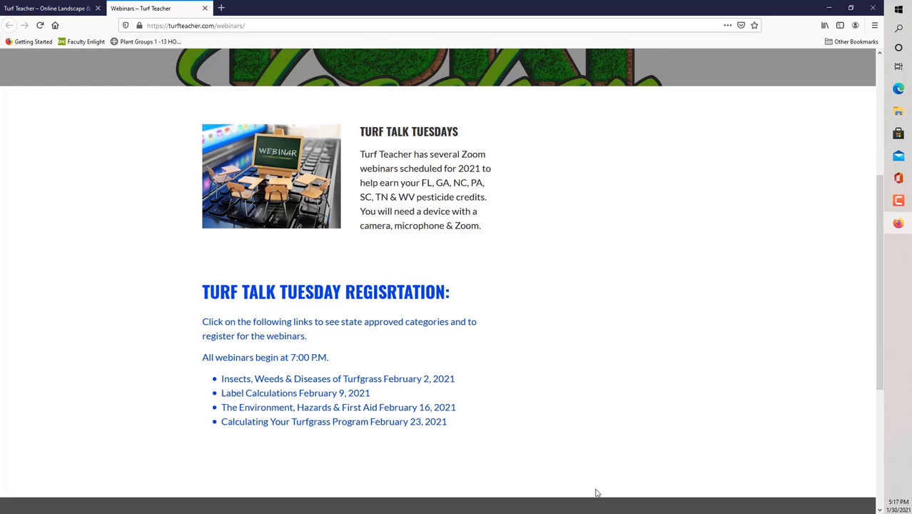
pyautogui.moveTo(257, 393)
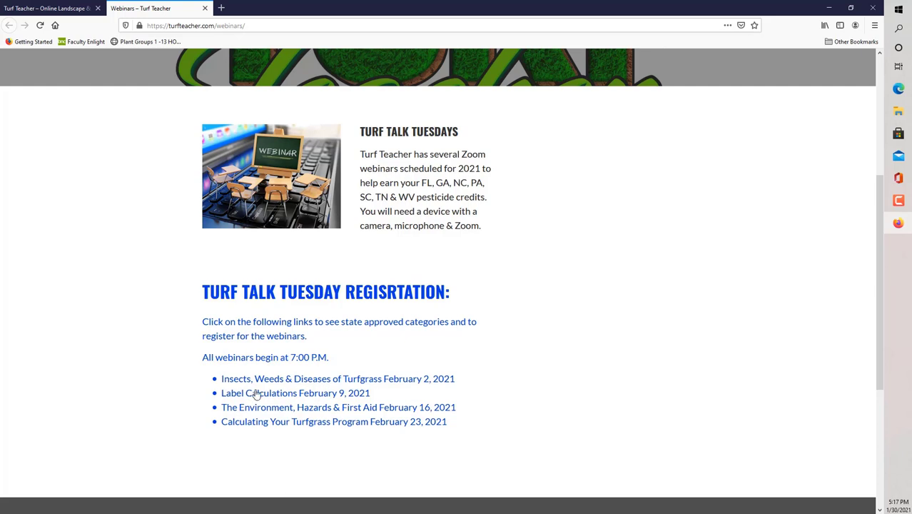
pyautogui.moveTo(441, 381)
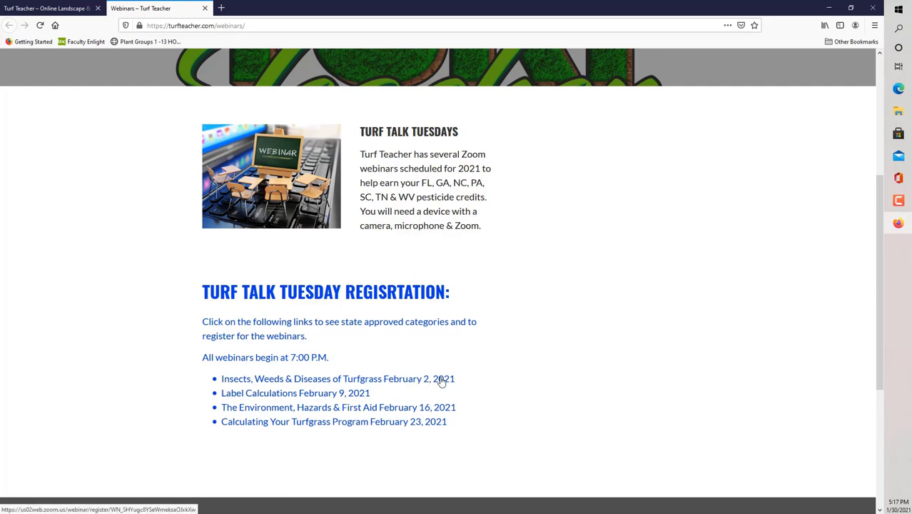
pyautogui.moveTo(323, 375)
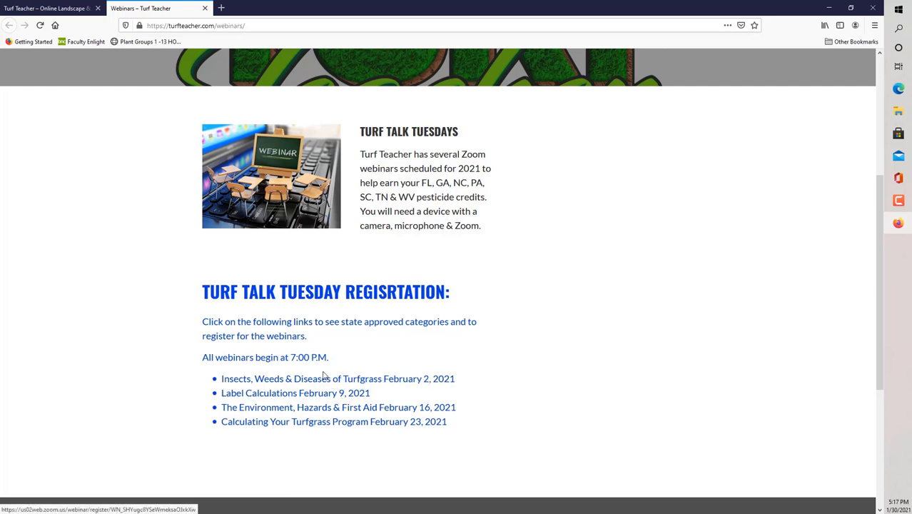
pyautogui.moveTo(314, 382)
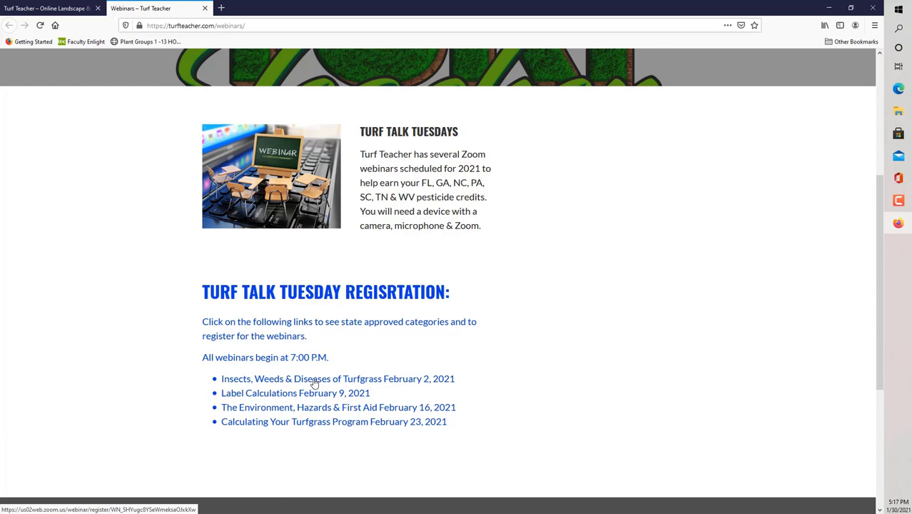
pyautogui.click(337, 378)
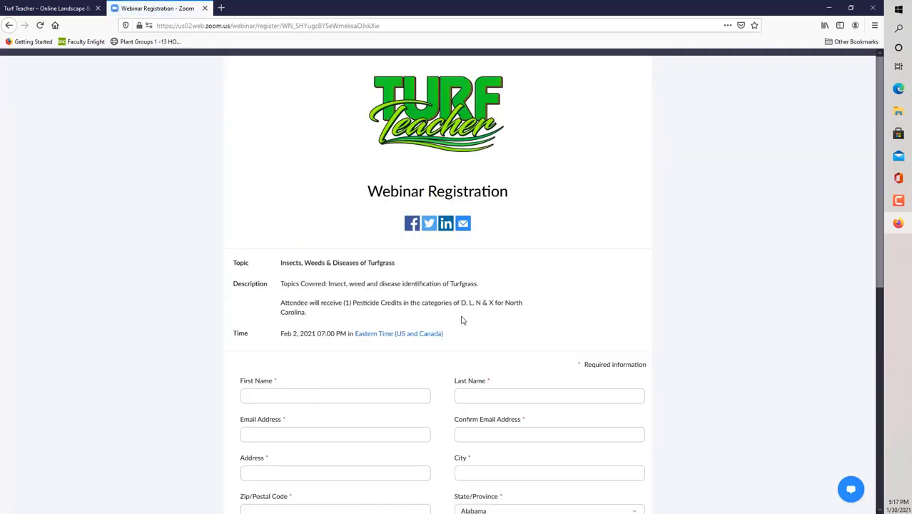
pyautogui.scroll(-3)
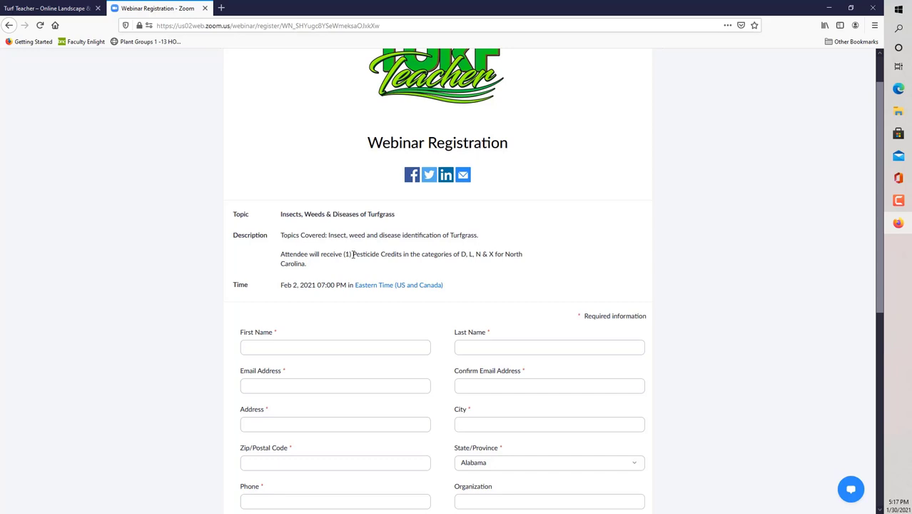
pyautogui.moveTo(501, 258)
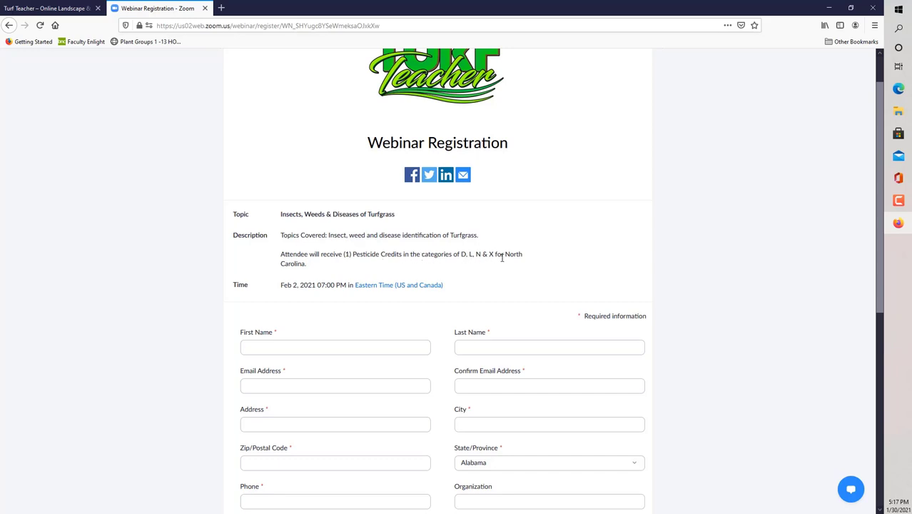
pyautogui.moveTo(346, 281)
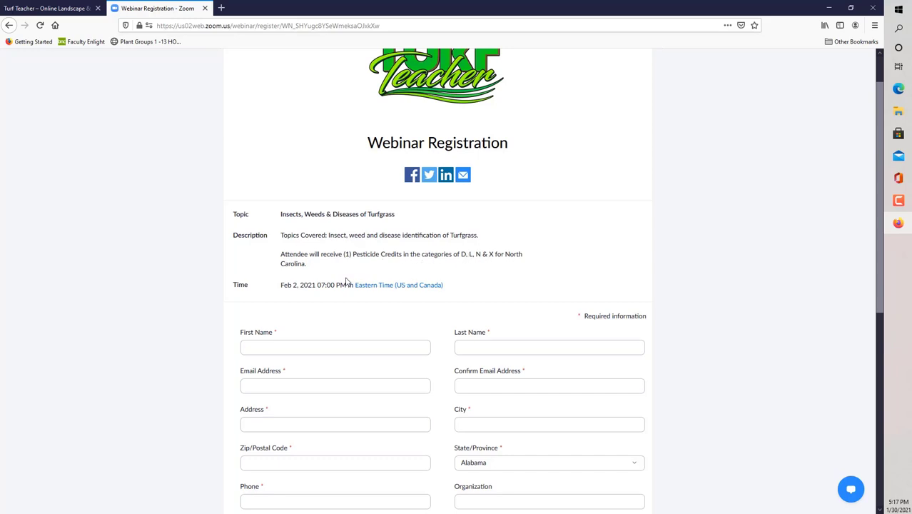
pyautogui.moveTo(312, 274)
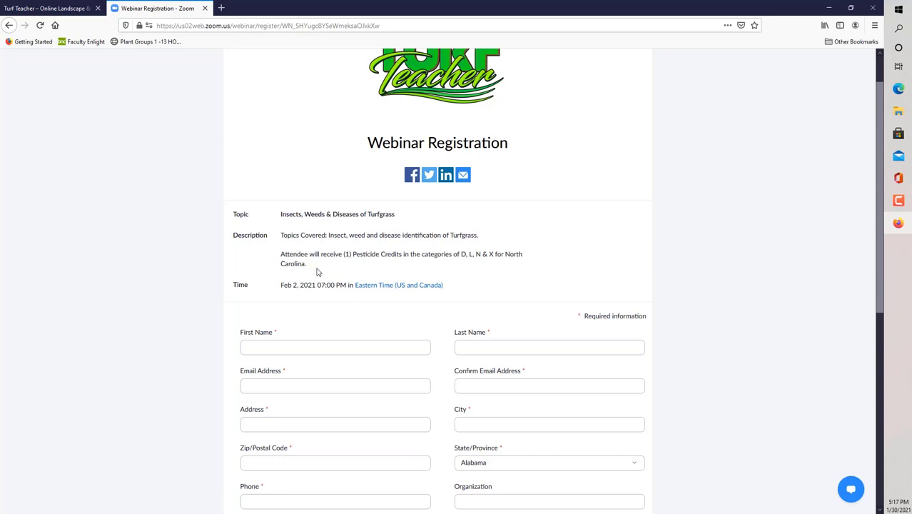
pyautogui.moveTo(331, 271)
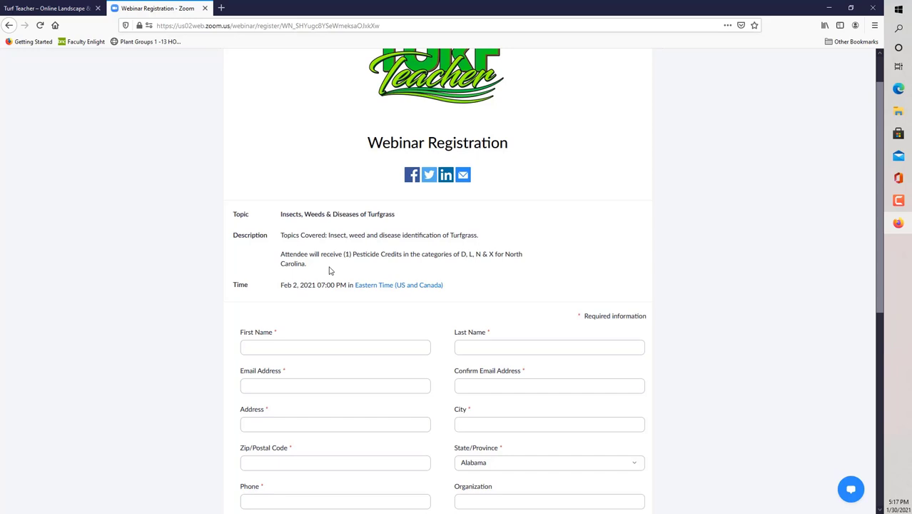
pyautogui.moveTo(275, 286)
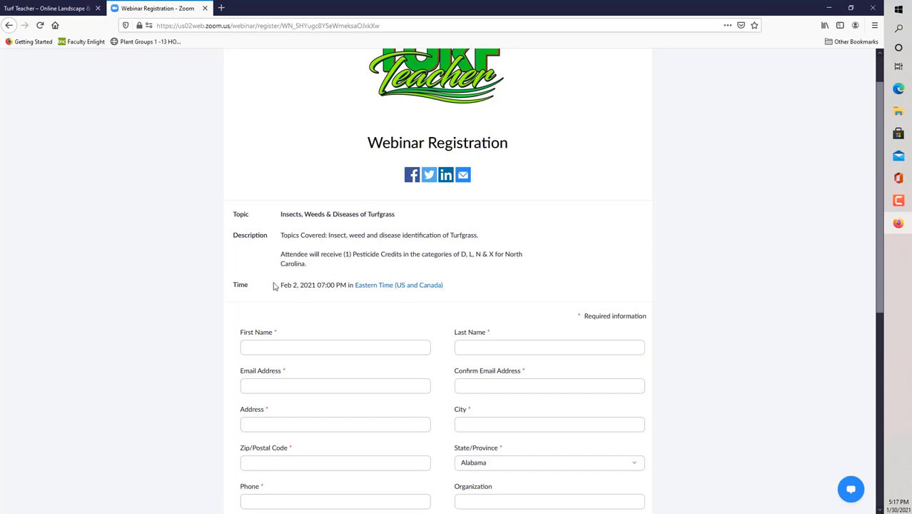
pyautogui.moveTo(314, 270)
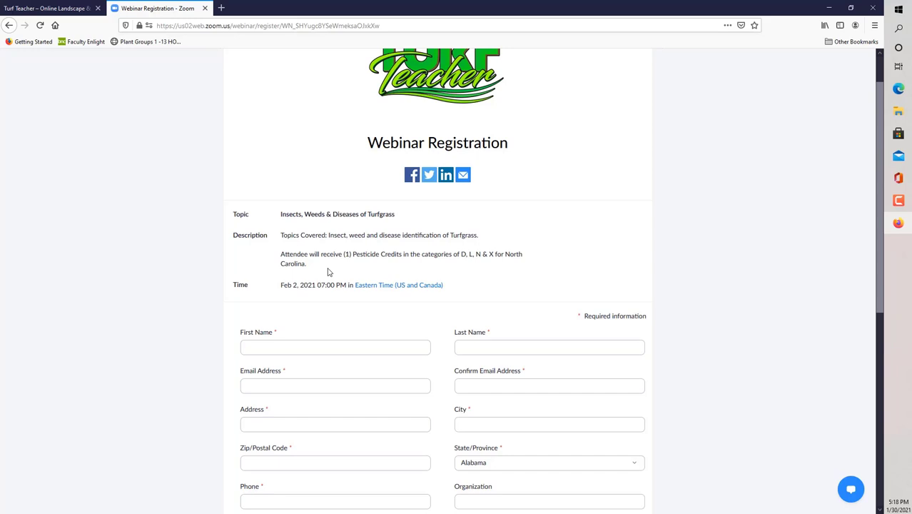
# Step: Fill in the attendee's first and last name on the Zoom registration form
pyautogui.scroll(-3)
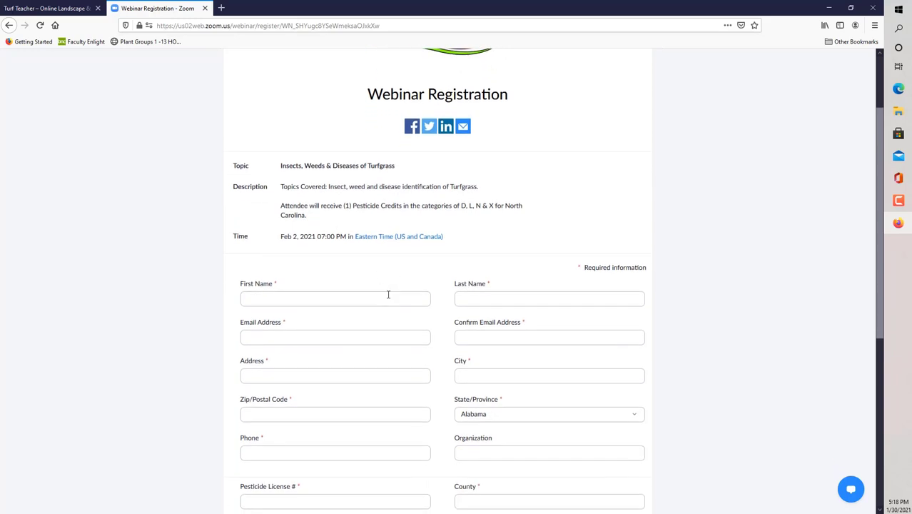
pyautogui.click(335, 298)
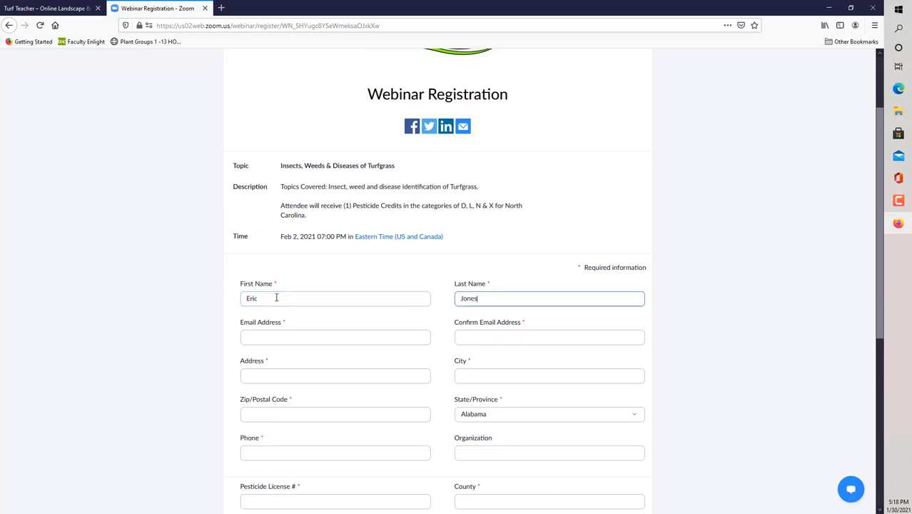
pyautogui.scroll(-3)
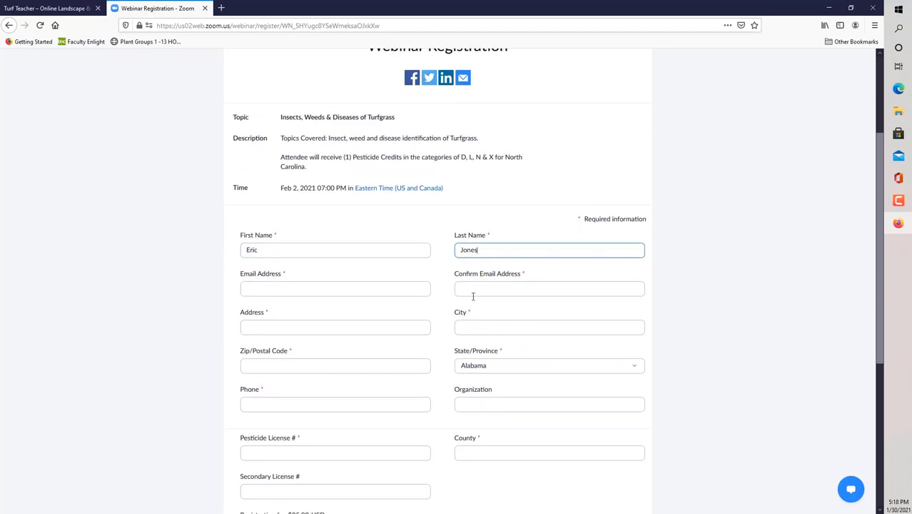
pyautogui.scroll(-3)
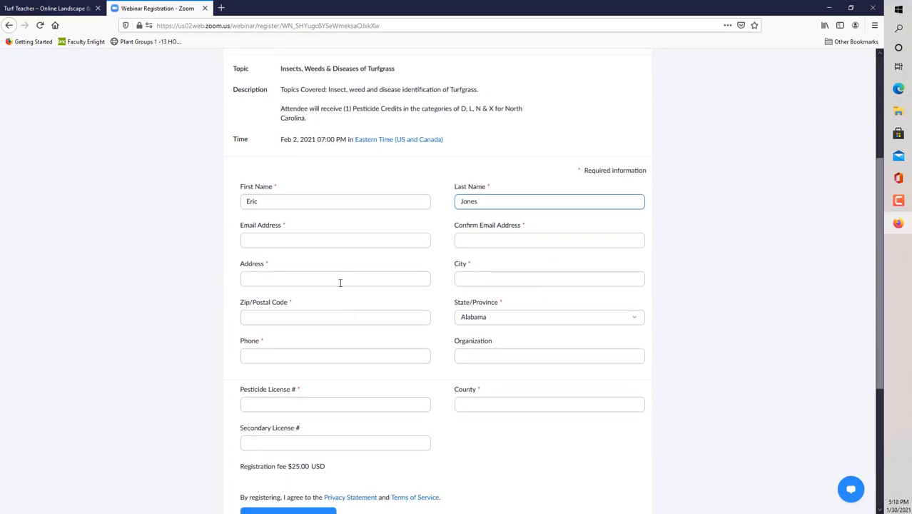
pyautogui.scroll(-3)
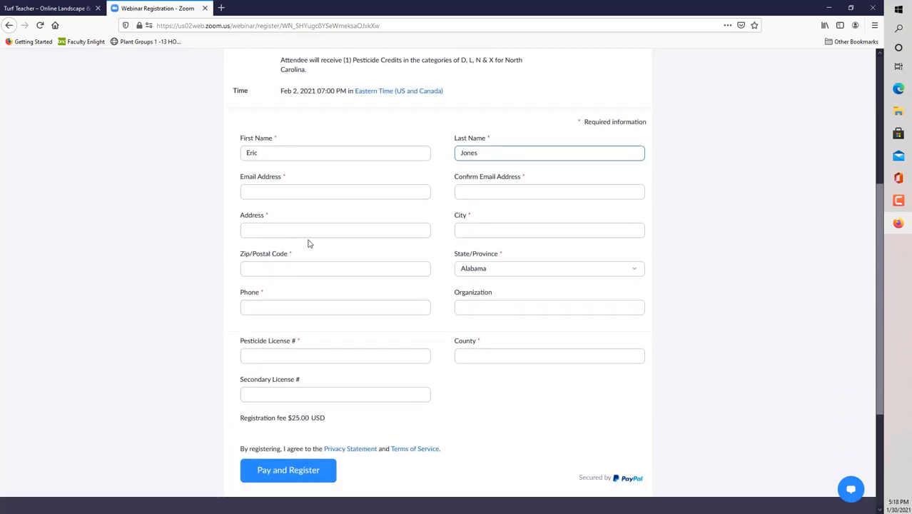
pyautogui.click(334, 191)
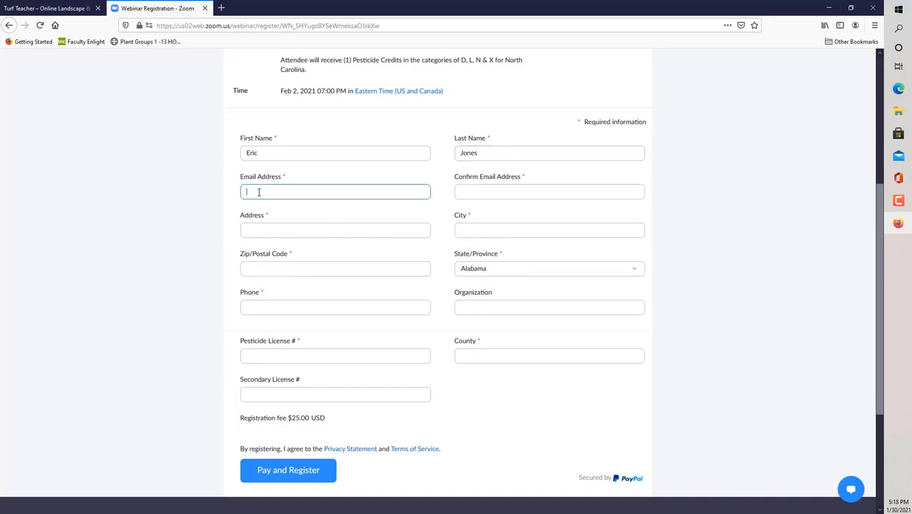
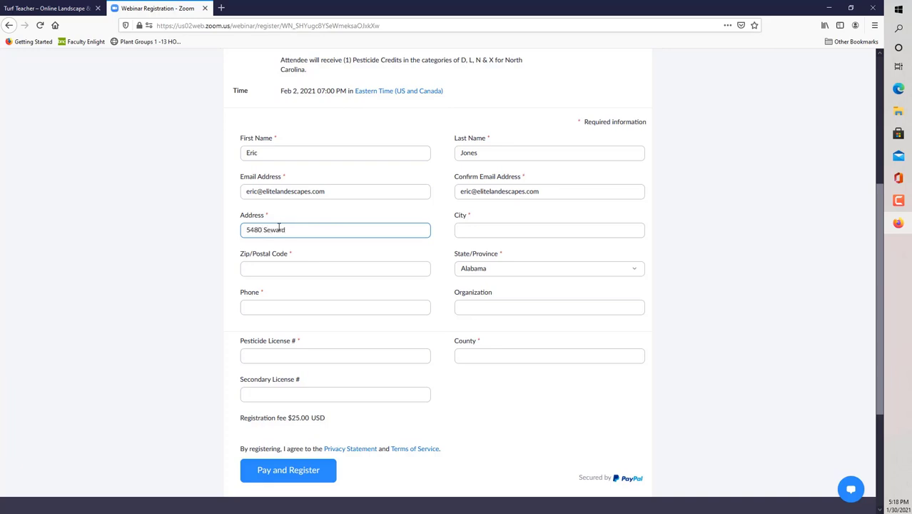
pyautogui.write('Pfaff')
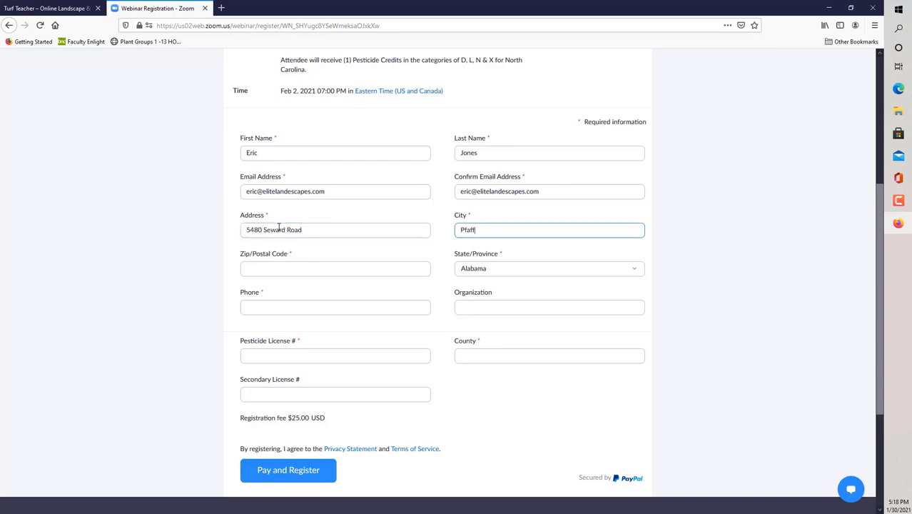
pyautogui.write('town')
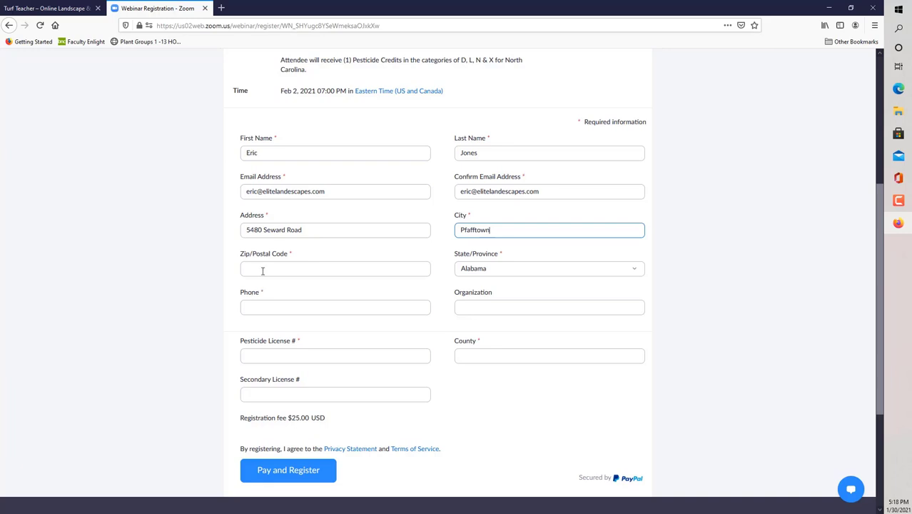
pyautogui.write('27040')
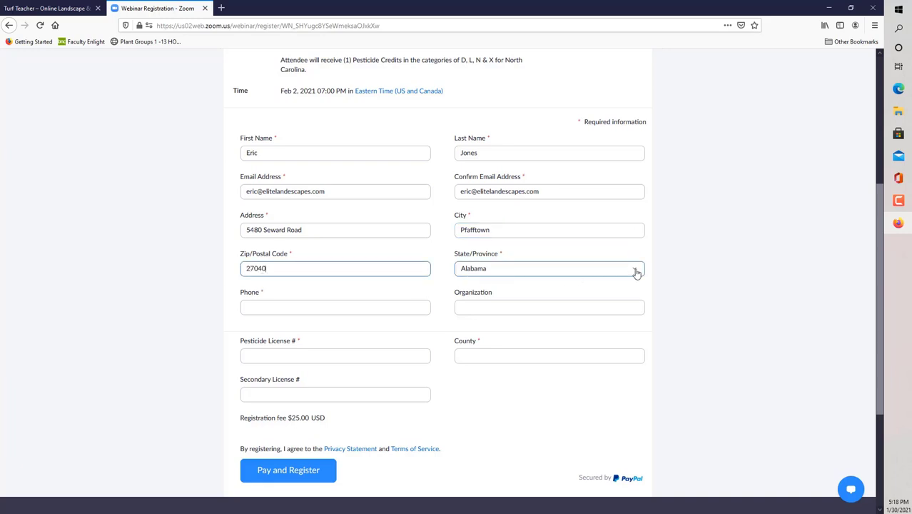
# Step: Choose North Carolina as the state
pyautogui.click(633, 268)
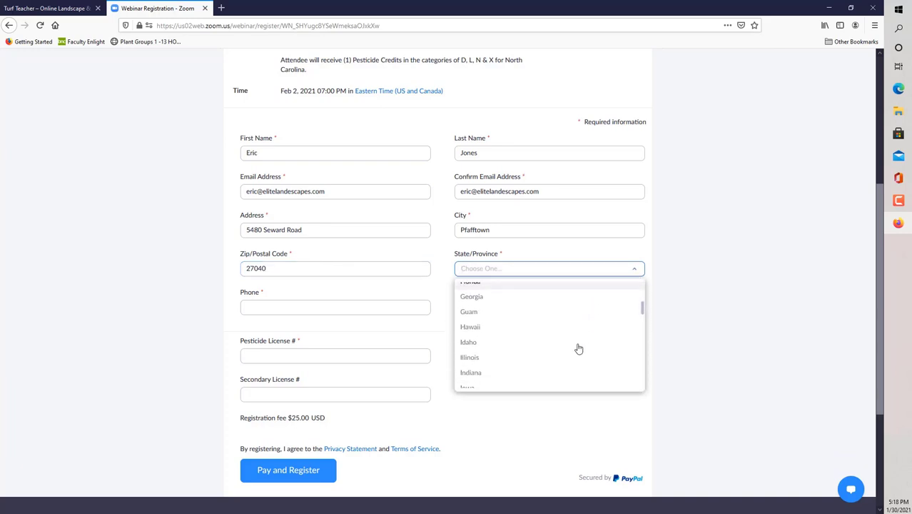
pyautogui.scroll(-3)
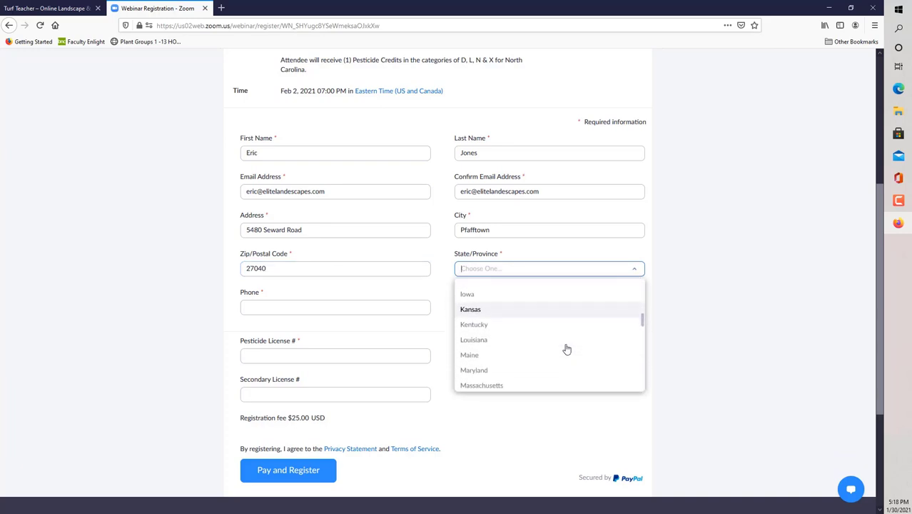
pyautogui.scroll(-3)
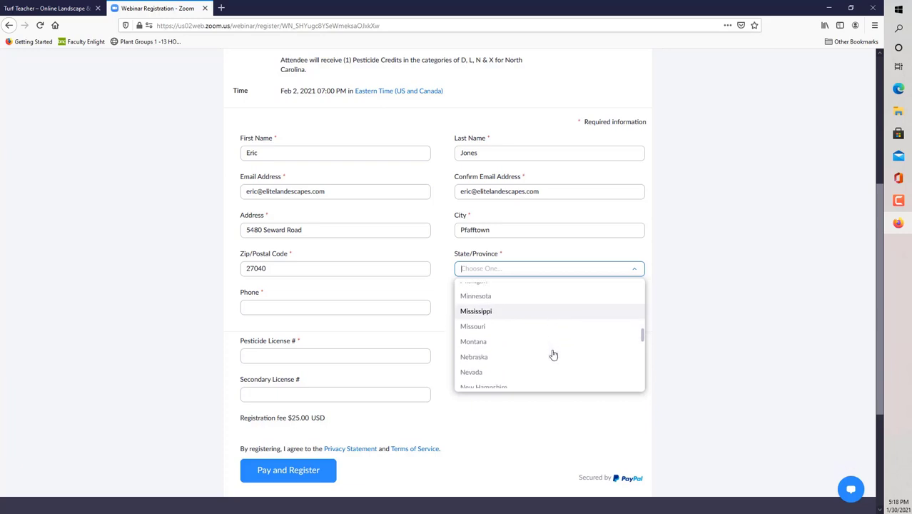
pyautogui.scroll(-3)
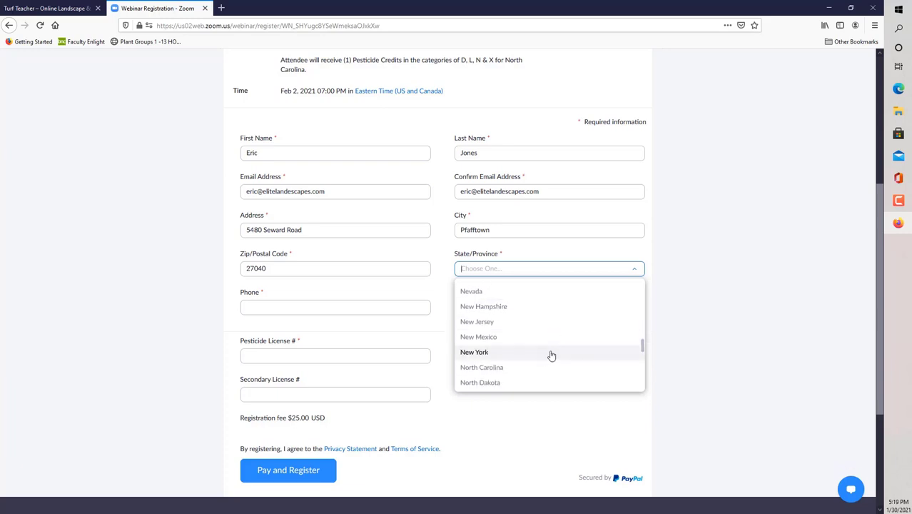
pyautogui.click(481, 367)
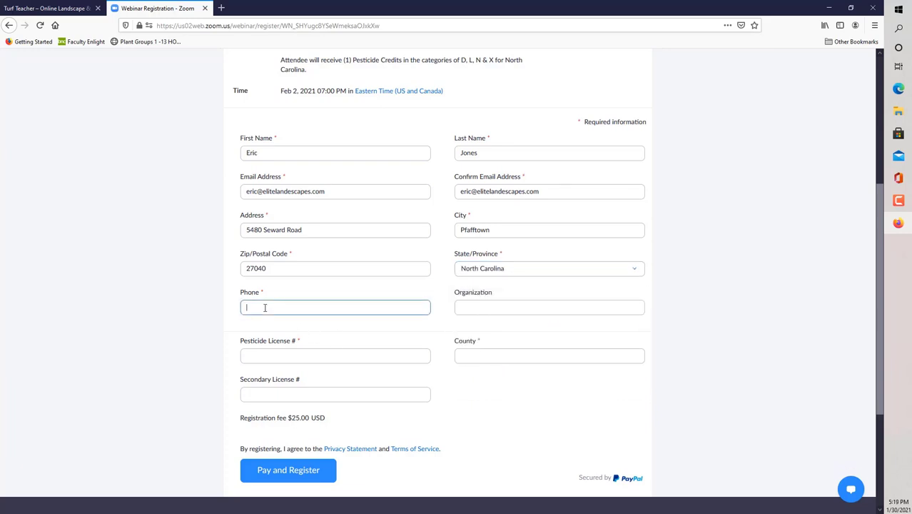
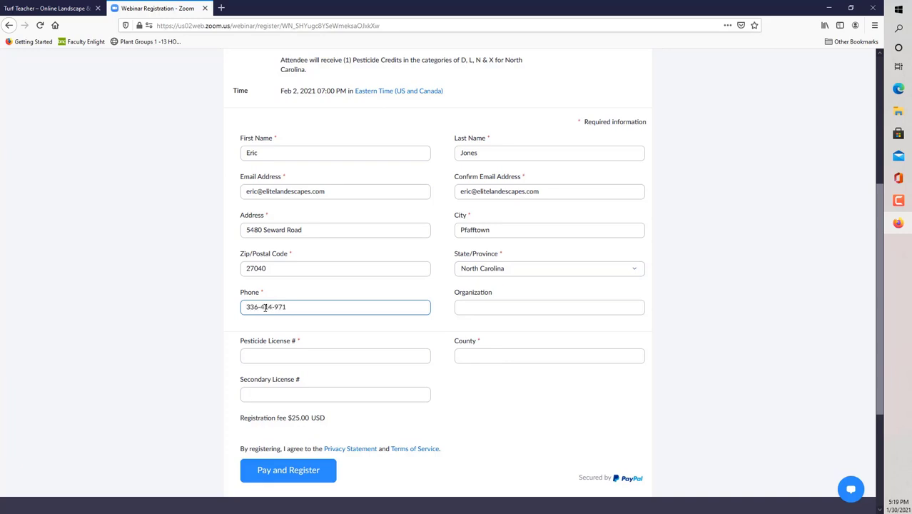
pyautogui.click(550, 307)
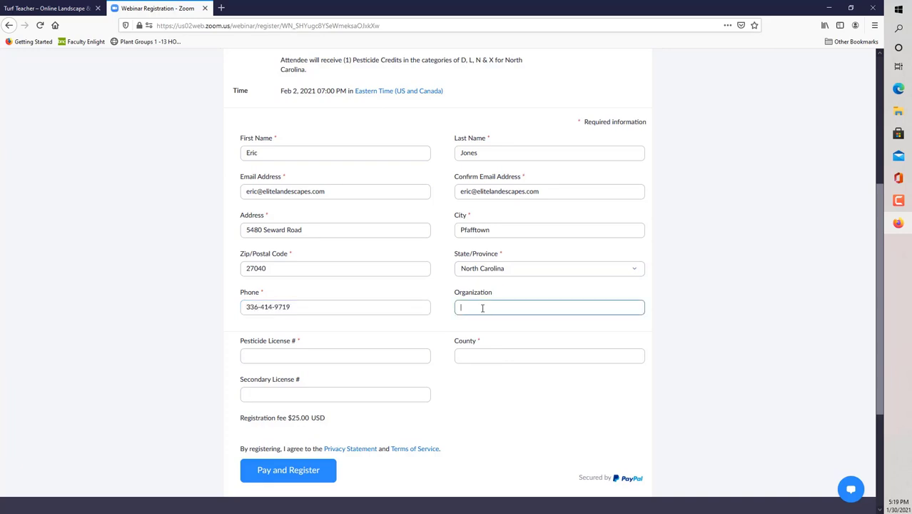
pyautogui.write('Elite Landscape Contr')
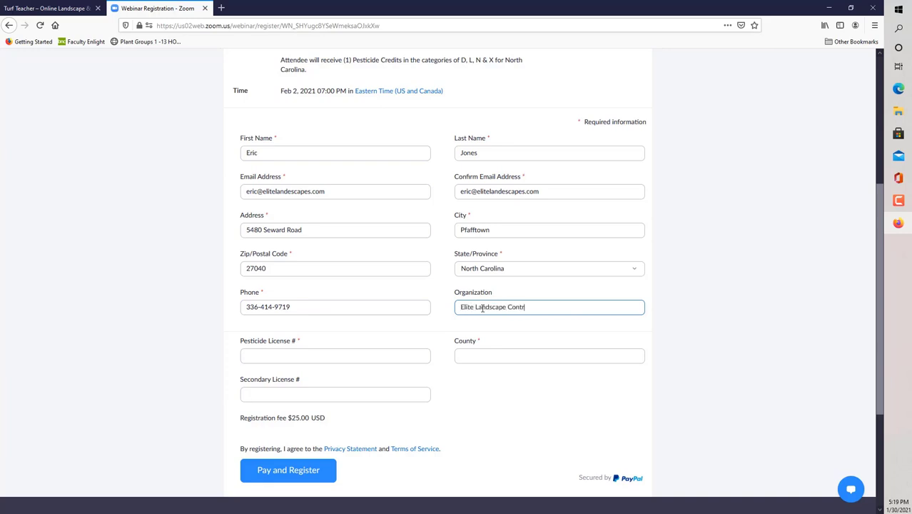
pyautogui.write('actors, I')
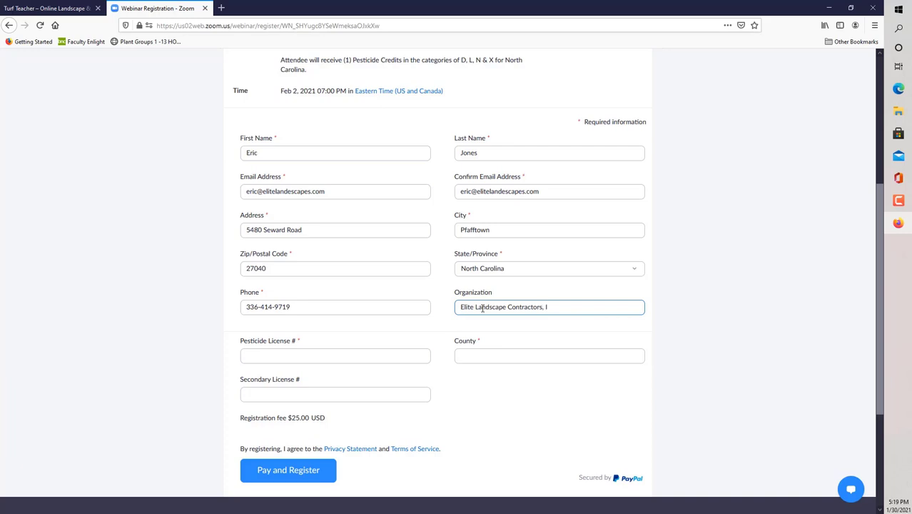
pyautogui.write('nc.')
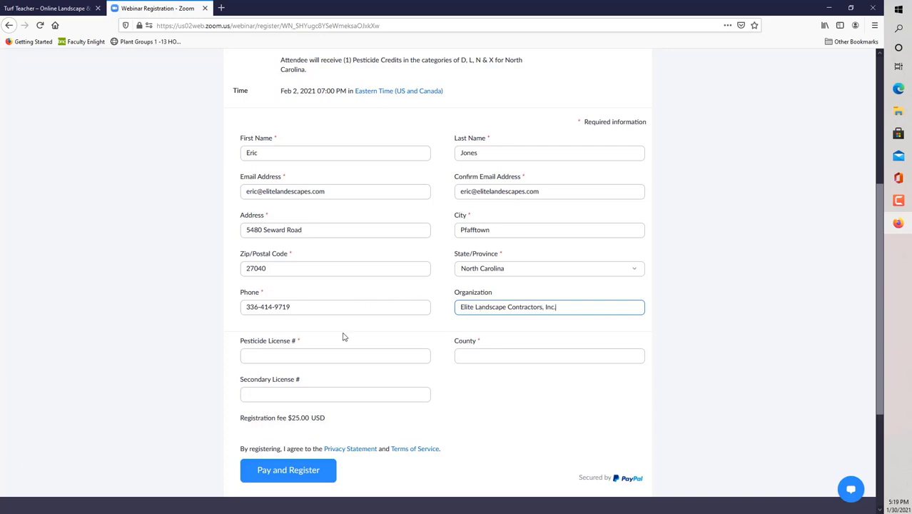
# Step: Enter pesticide license 026-123456 and Forsyth as the county
pyautogui.write('026')
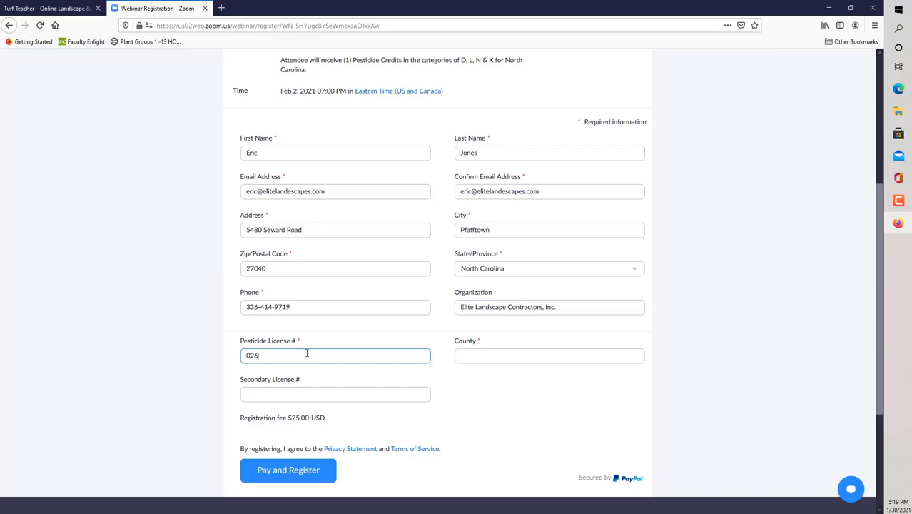
pyautogui.write('-1234')
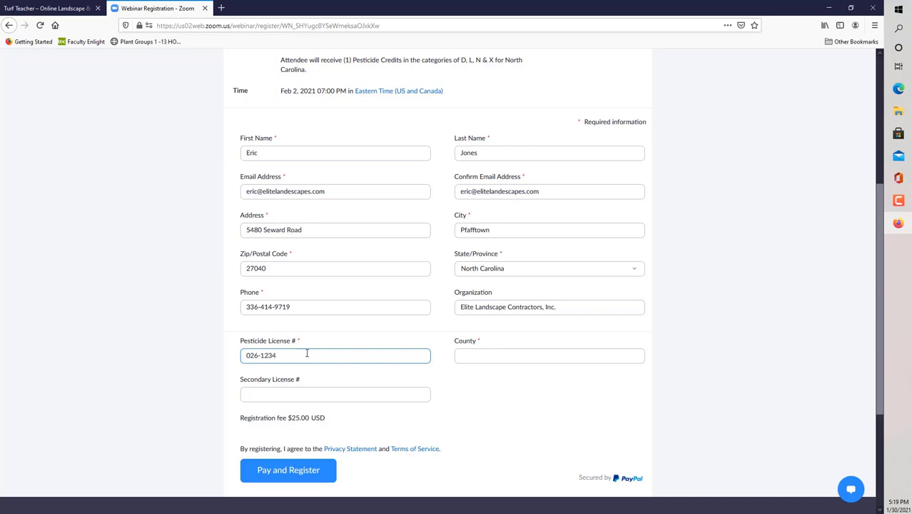
pyautogui.write('56')
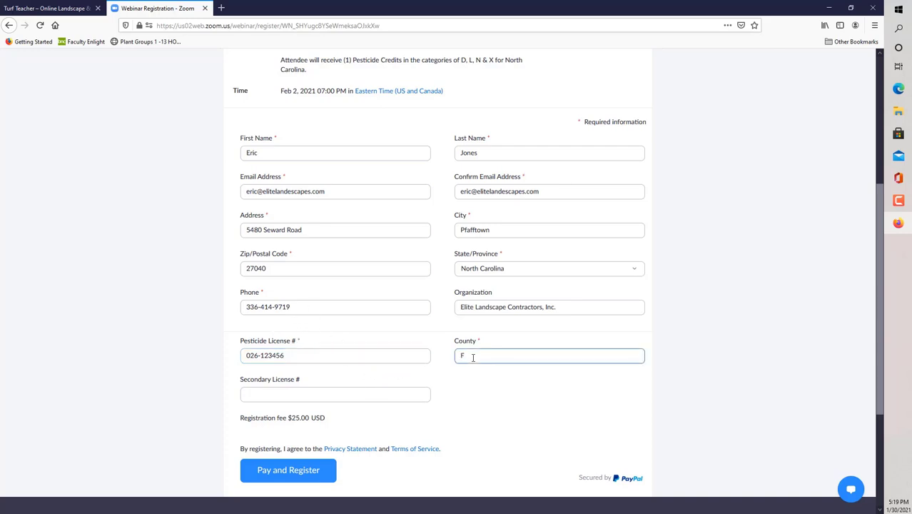
pyautogui.write('orsyth')
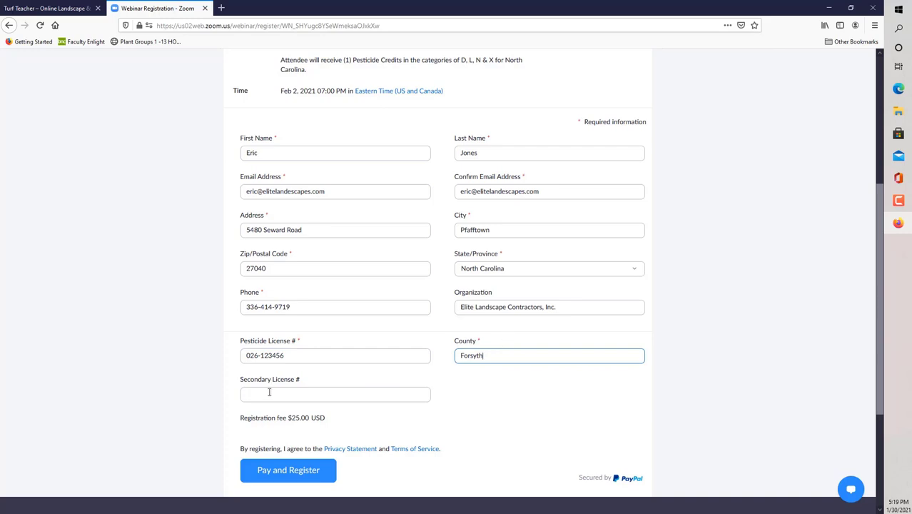
# Step: Enter secondary license number 038-123456
pyautogui.click(335, 394)
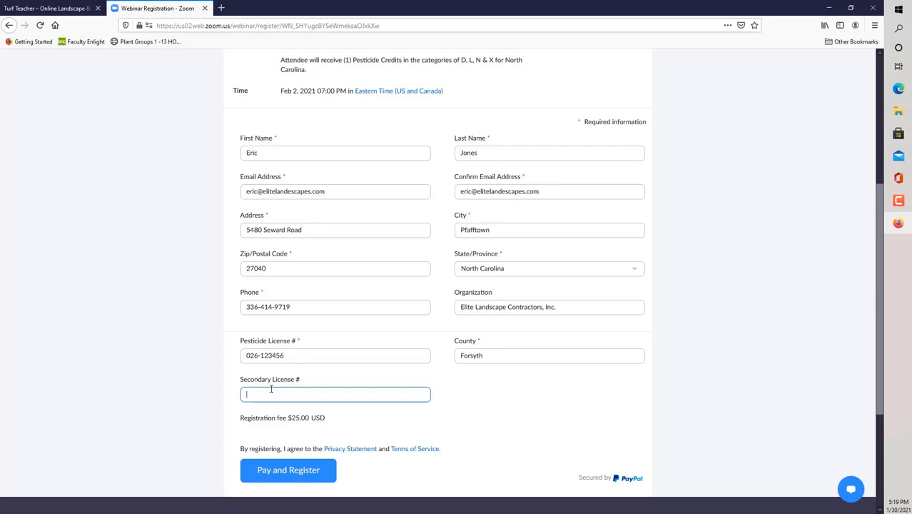
pyautogui.write('038-')
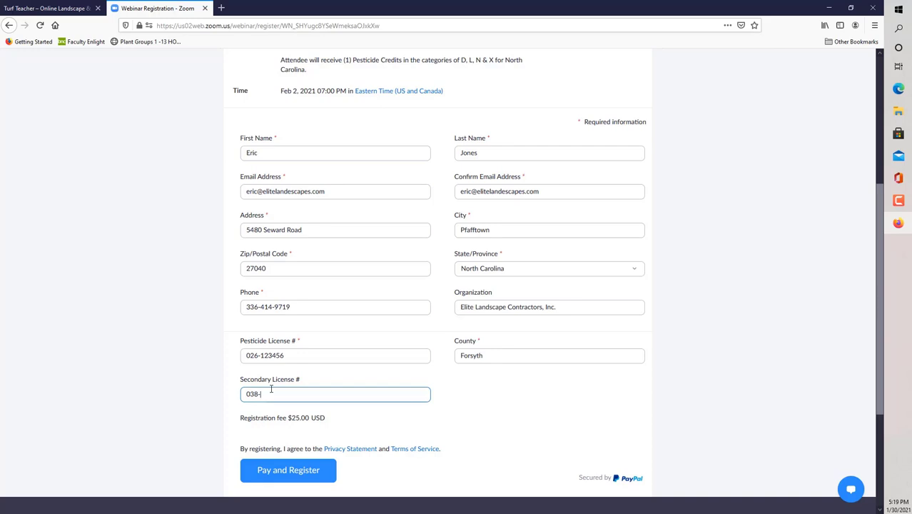
pyautogui.write('12')
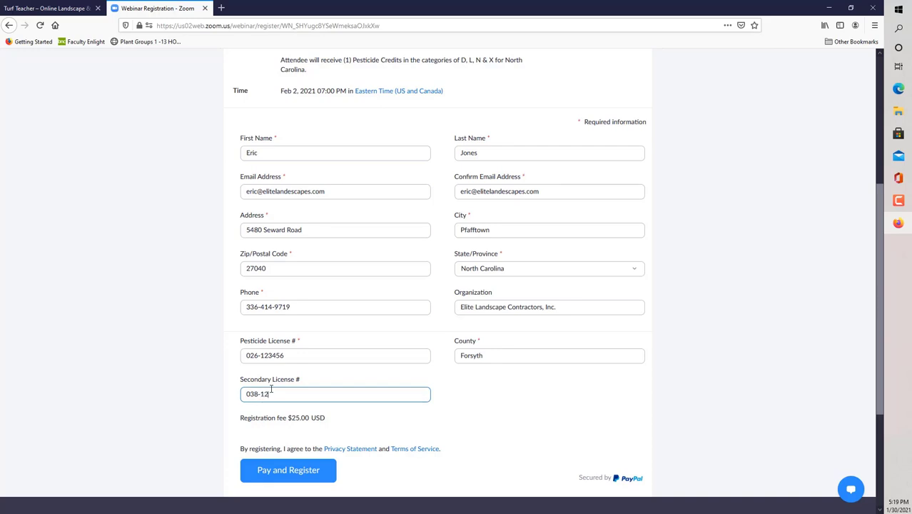
pyautogui.write('3456')
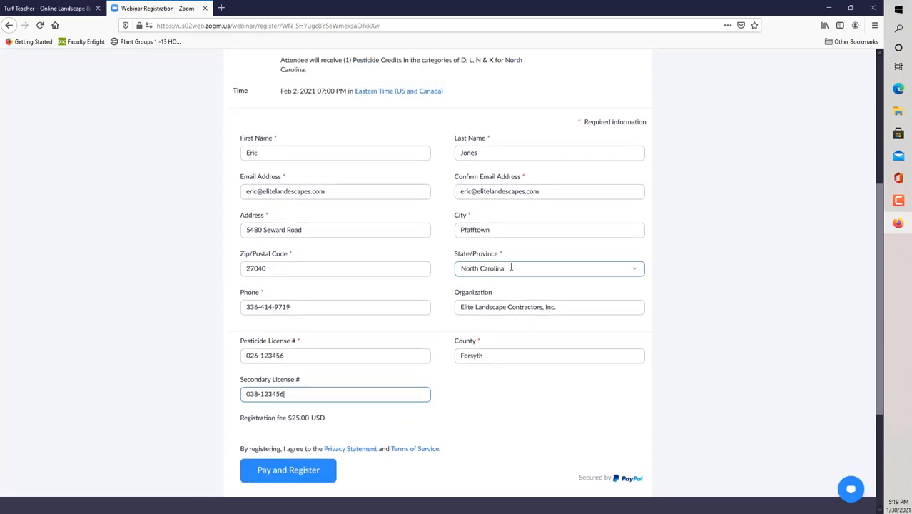
# Step: Submit the registration with Pay and Register and continue to the $25.00 PayPal login window
pyautogui.scroll(-3)
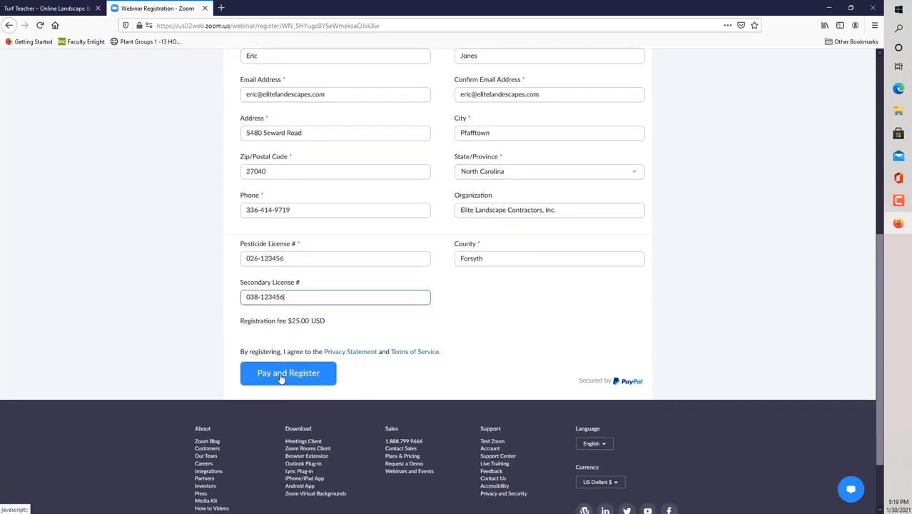
pyautogui.click(288, 373)
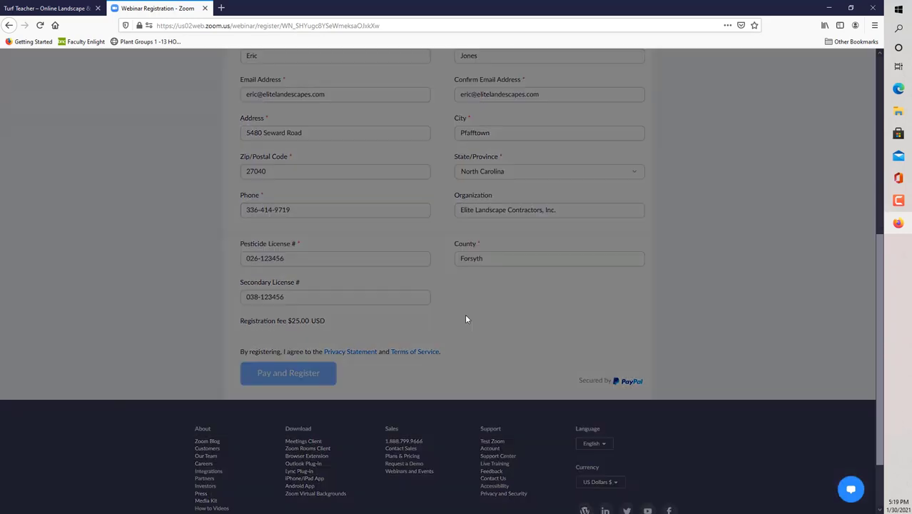
pyautogui.click(287, 372)
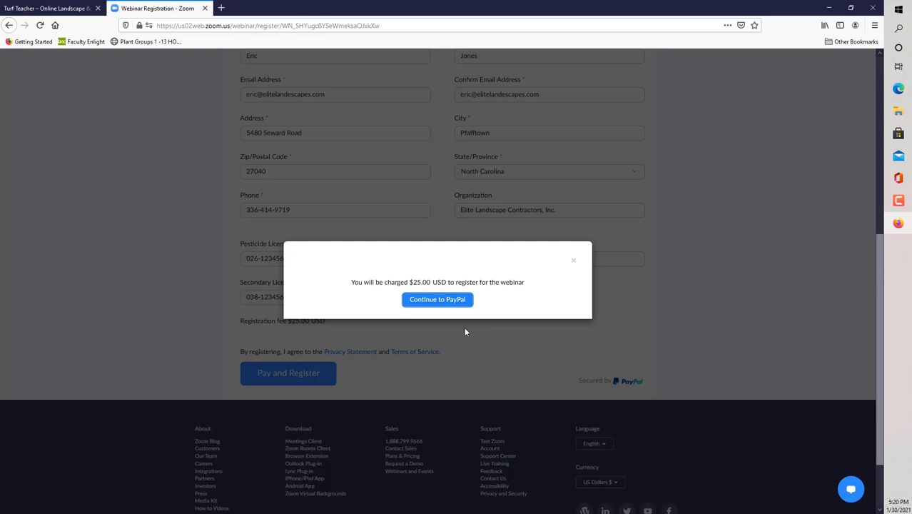
pyautogui.click(436, 299)
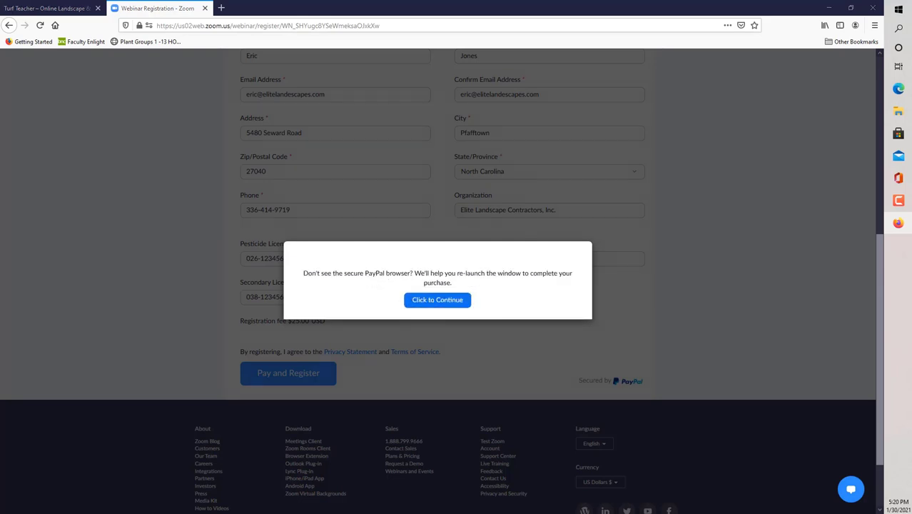
pyautogui.click(436, 299)
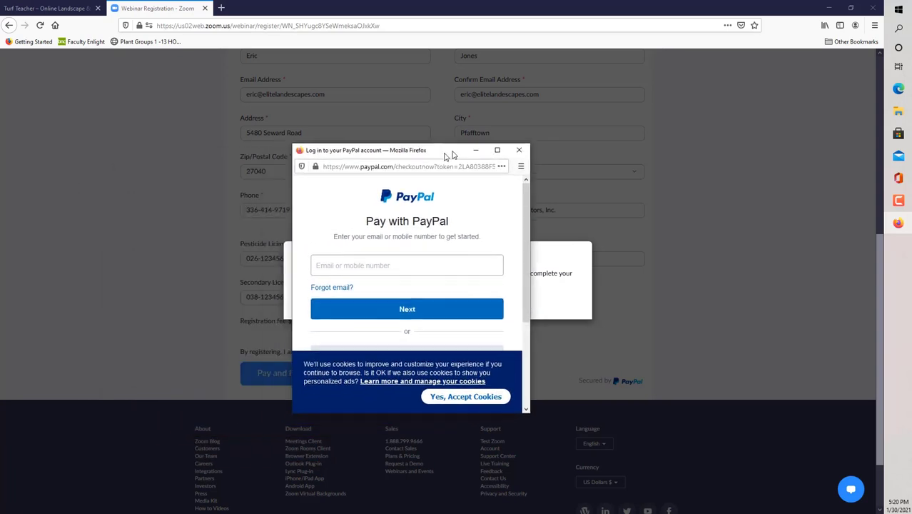
pyautogui.click(497, 150)
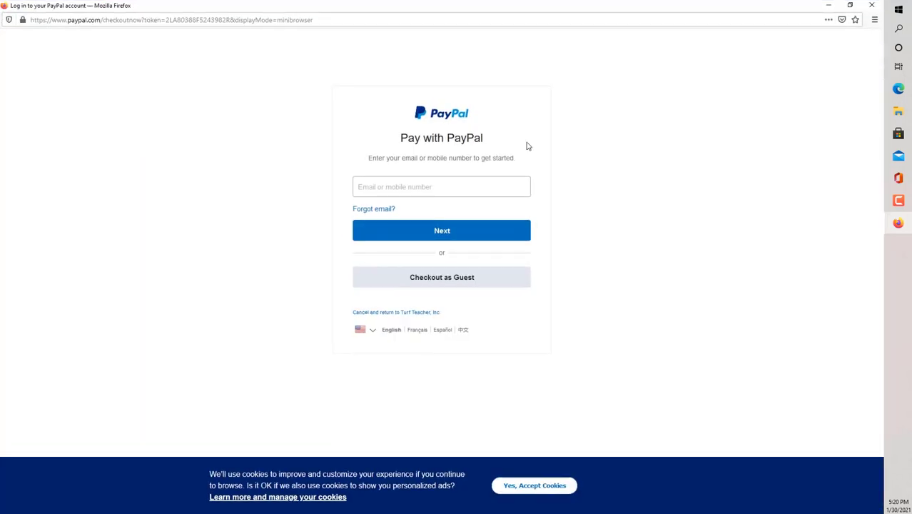
pyautogui.moveTo(442, 230)
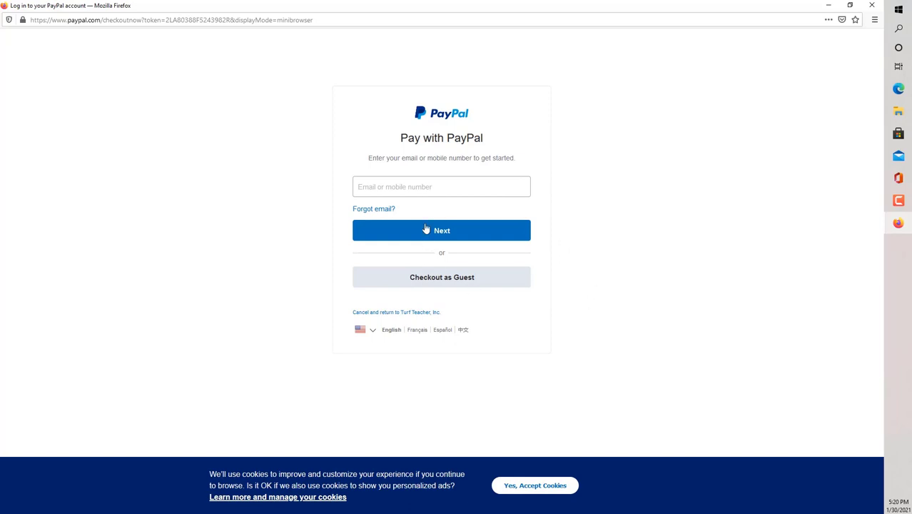
pyautogui.click(441, 277)
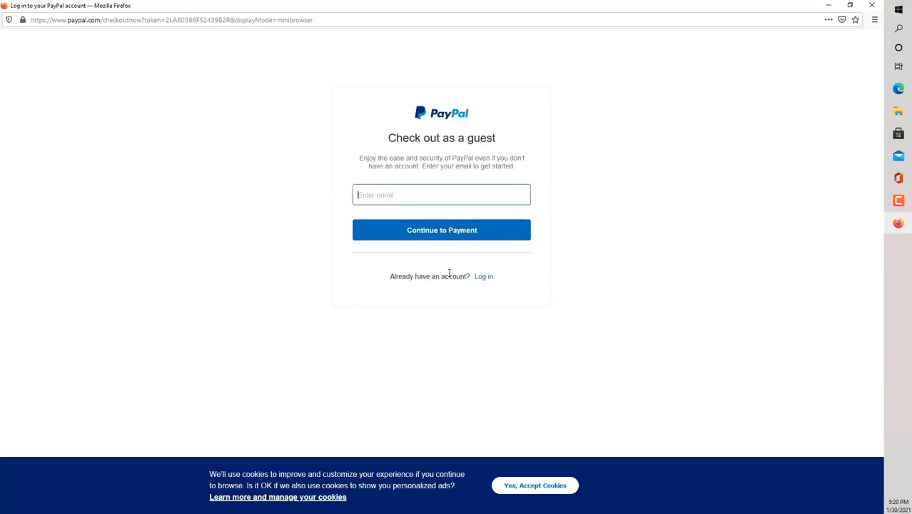
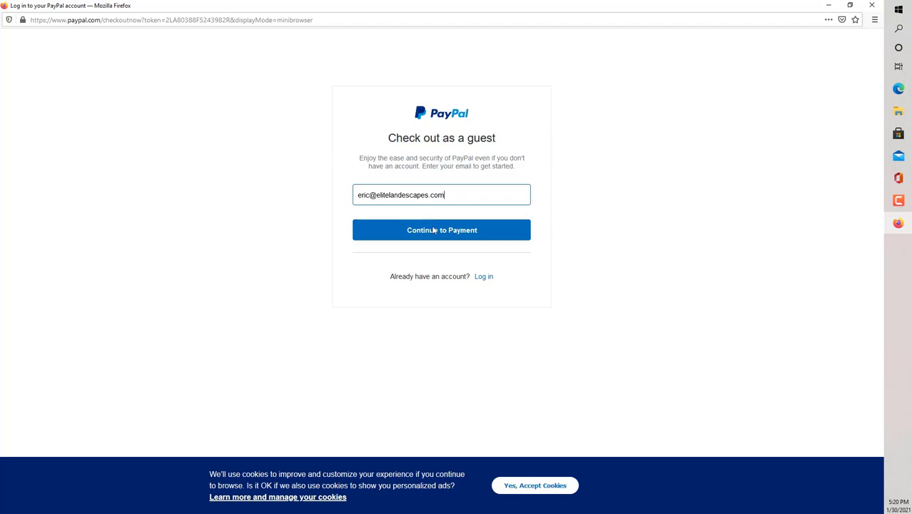
pyautogui.moveTo(441, 230)
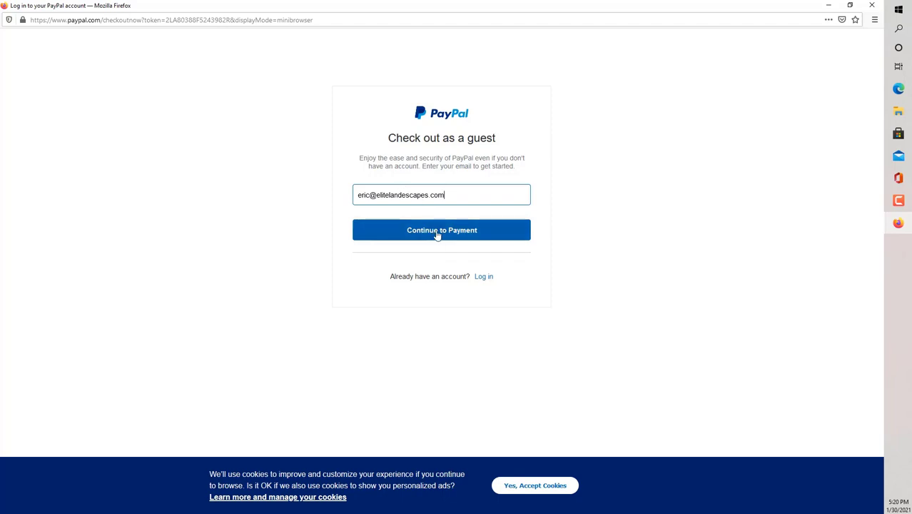
# Step: Continue to payment and scroll through the Guest Checkout card and billing form
pyautogui.click(441, 230)
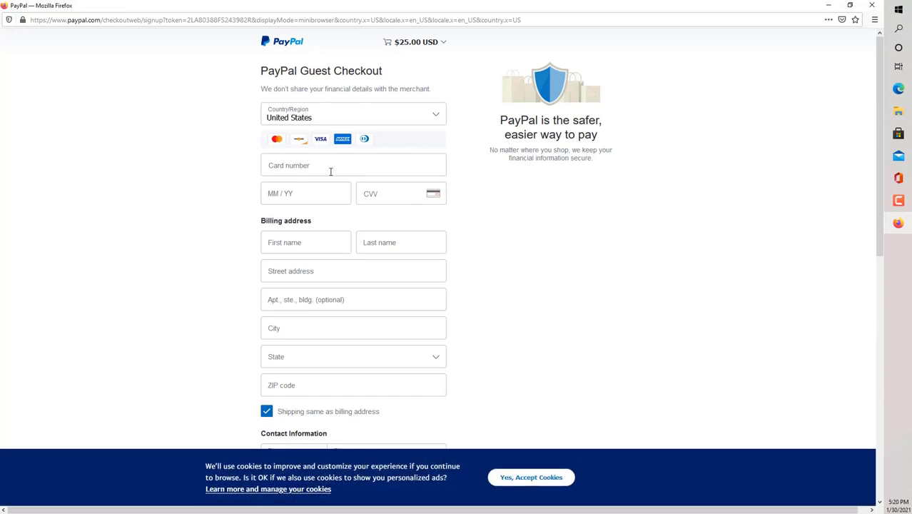
pyautogui.scroll(-3)
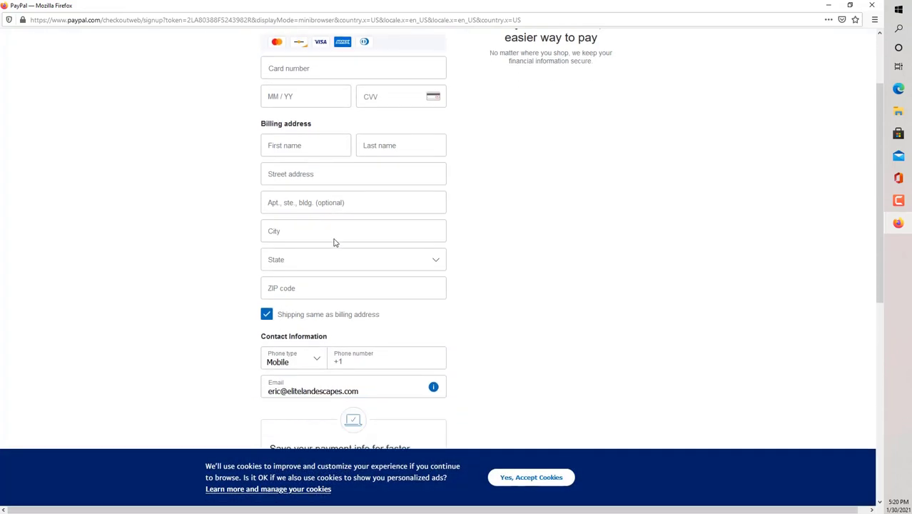
pyautogui.scroll(-3)
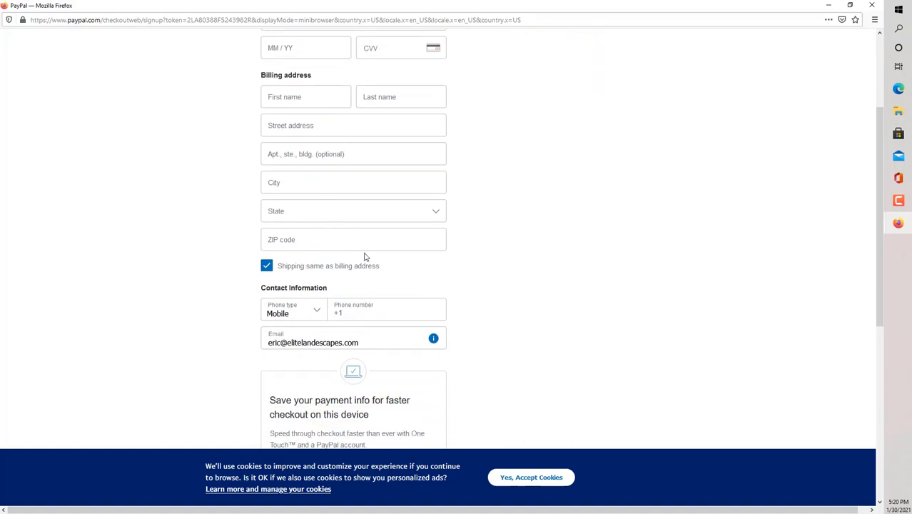
pyautogui.scroll(-3)
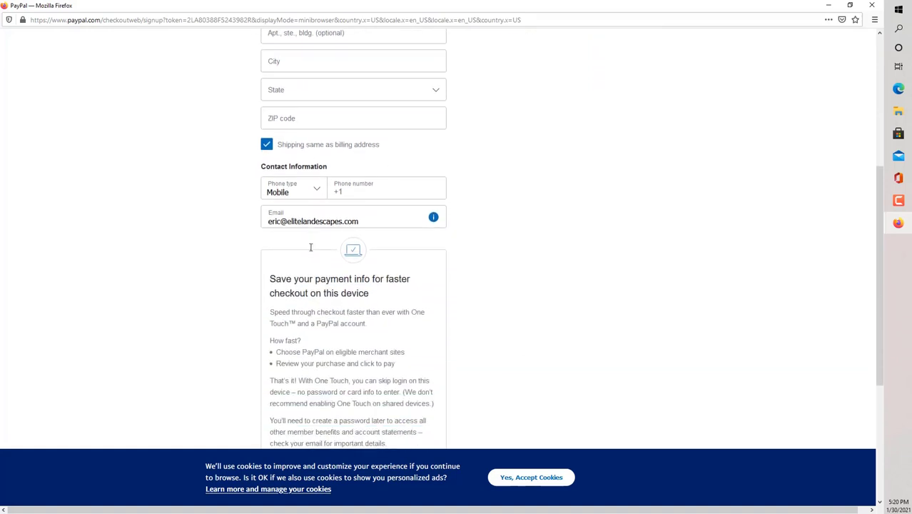
pyautogui.scroll(-3)
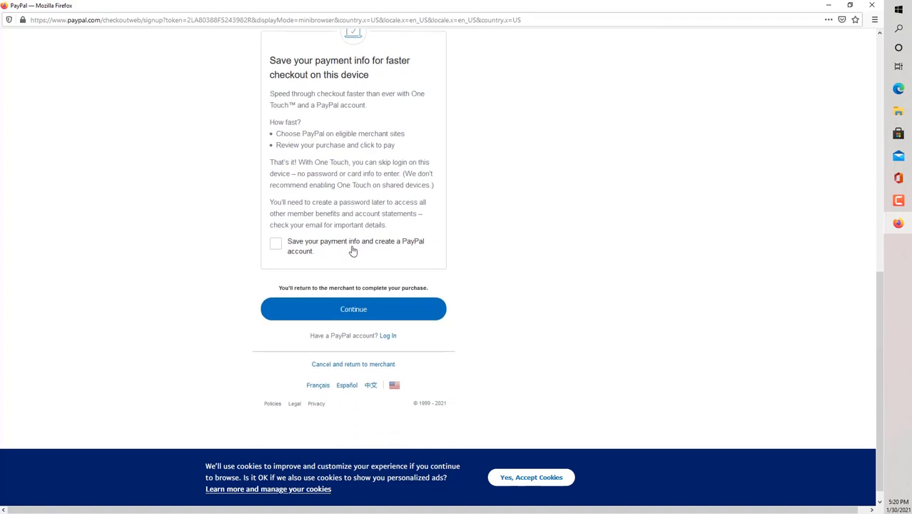
pyautogui.moveTo(376, 242)
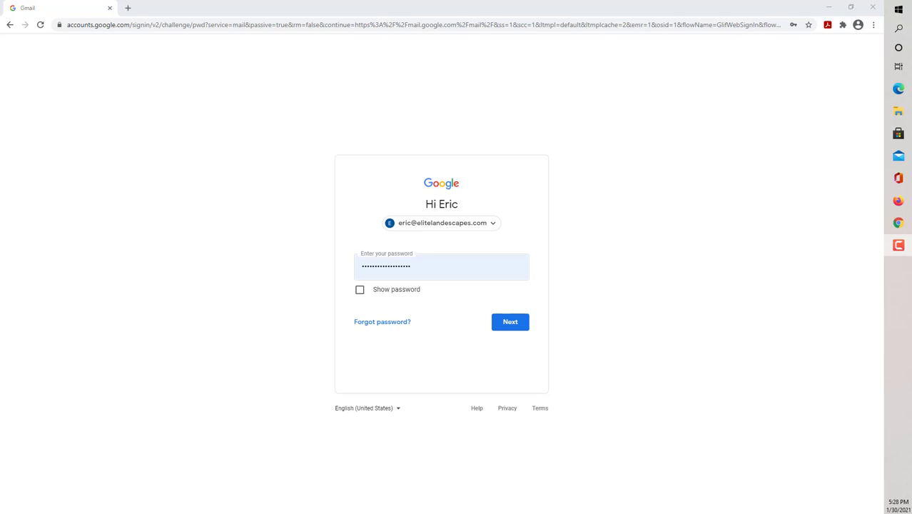
pyautogui.moveTo(734, 220)
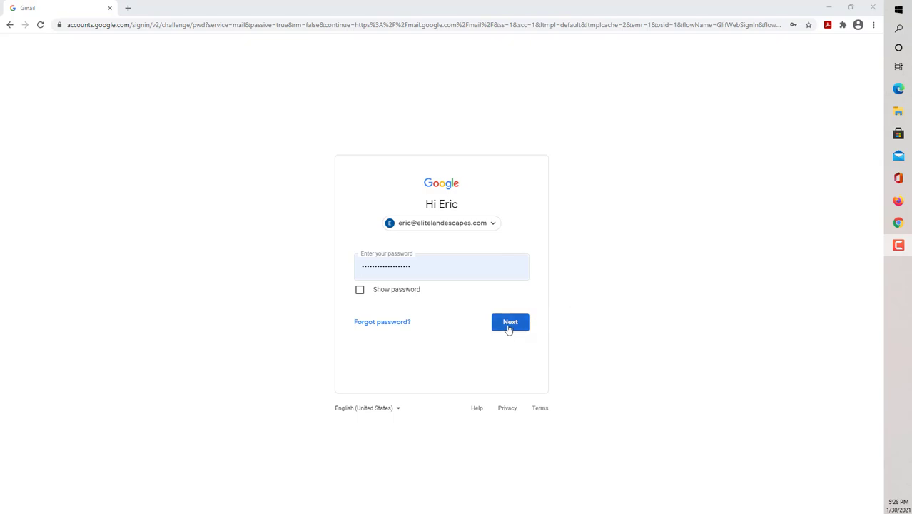
# Step: Submit the Google account password to reach the Gmail inbox
pyautogui.click(510, 322)
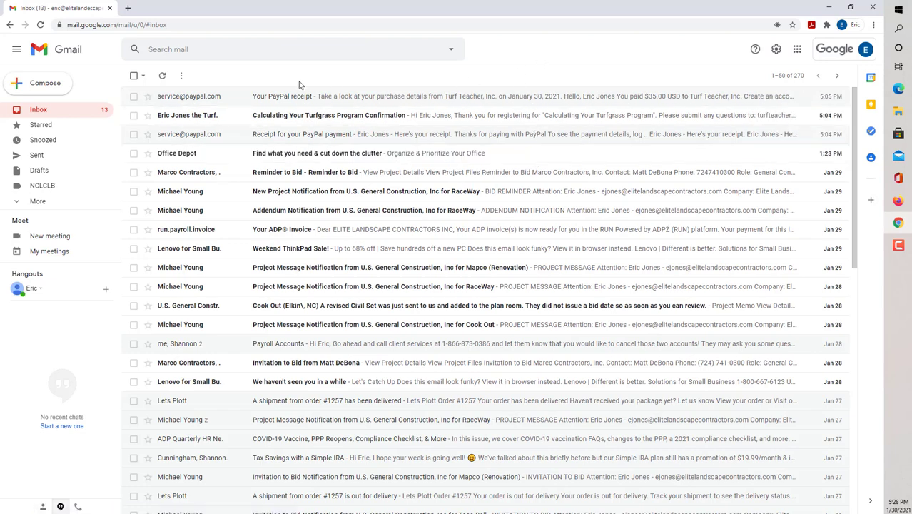
pyautogui.moveTo(187, 115)
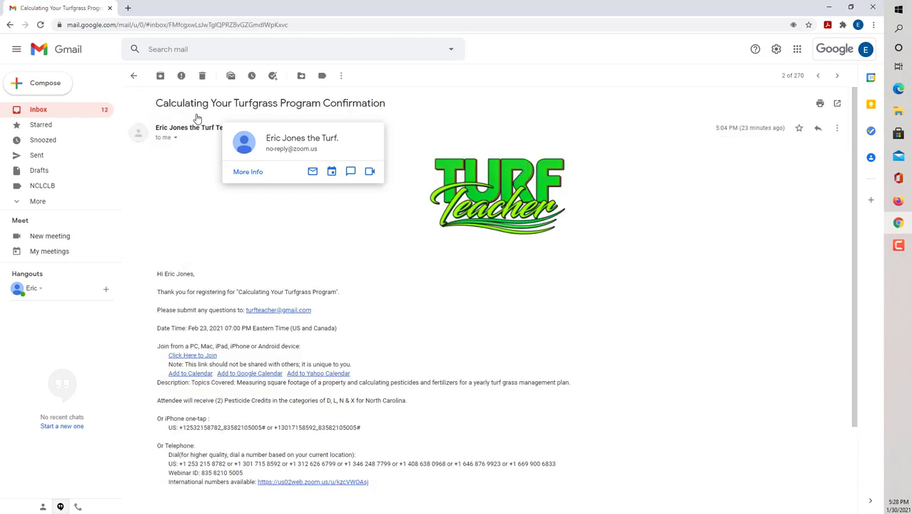
# Step: Scroll through the Calculating Your Turfgrass Program confirmation email's webinar join details
pyautogui.scroll(-3)
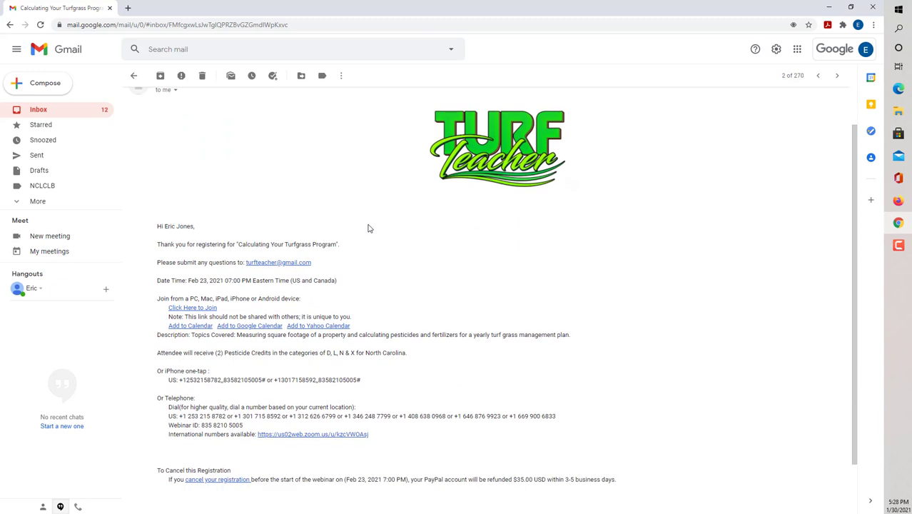
pyautogui.scroll(-3)
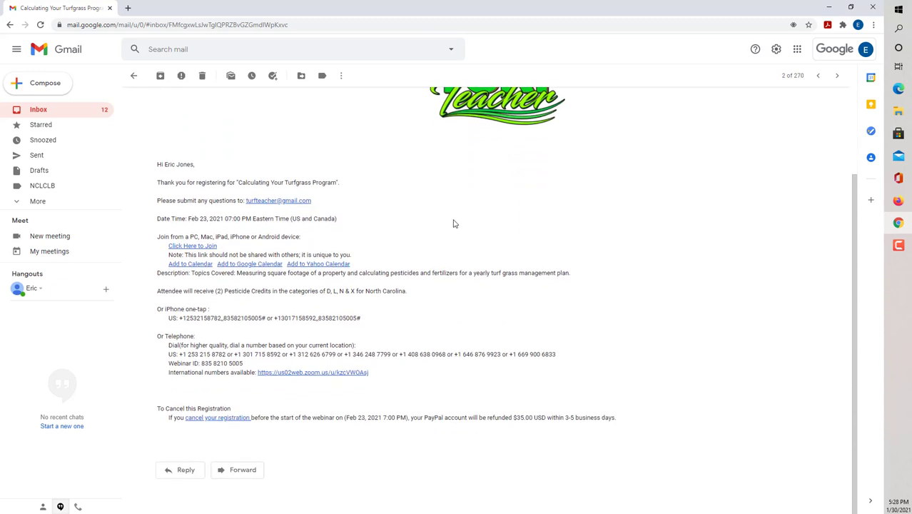
pyautogui.moveTo(409, 217)
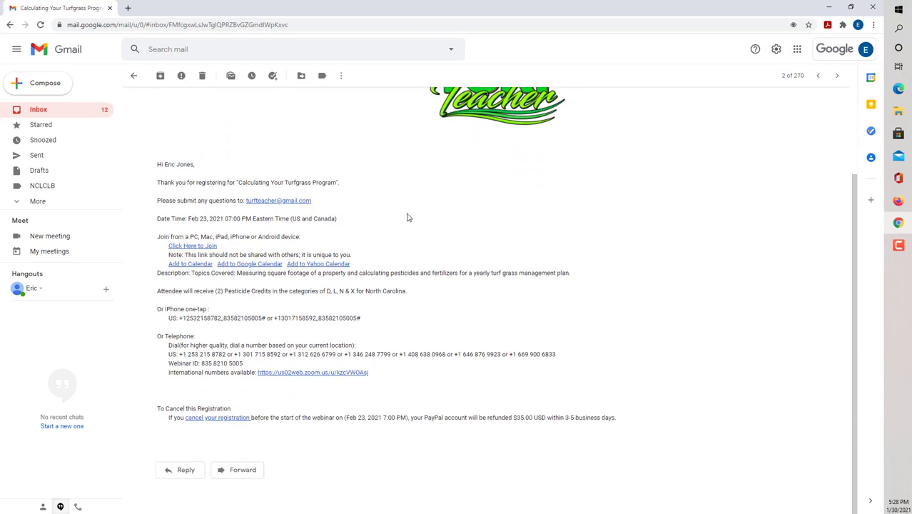
pyautogui.moveTo(162, 240)
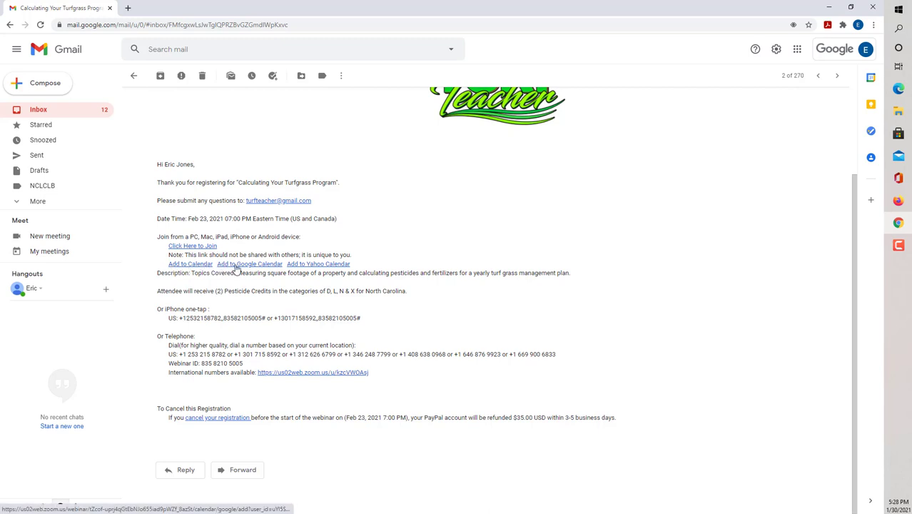
pyautogui.moveTo(299, 385)
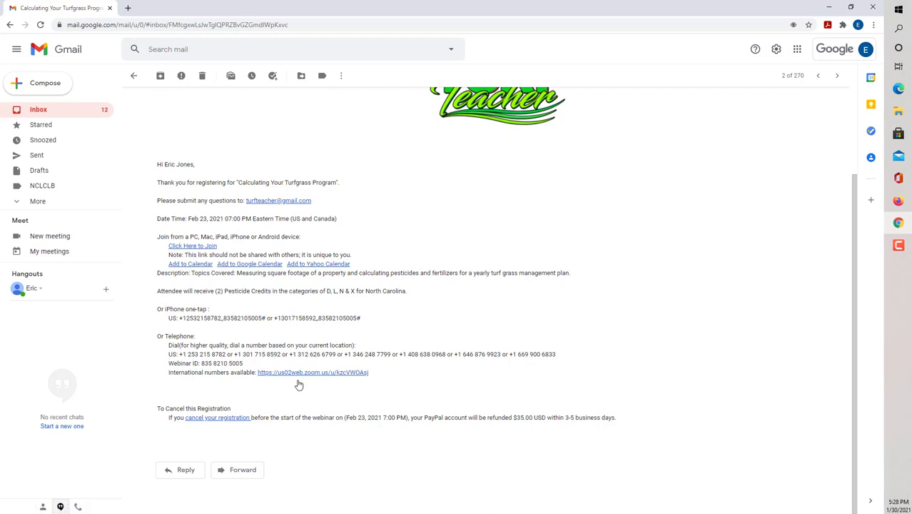
pyautogui.moveTo(405, 236)
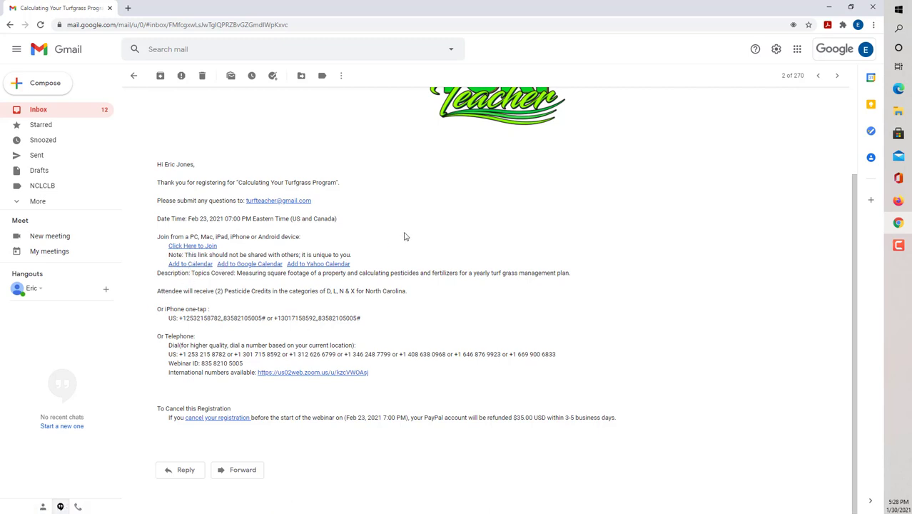
pyautogui.moveTo(439, 247)
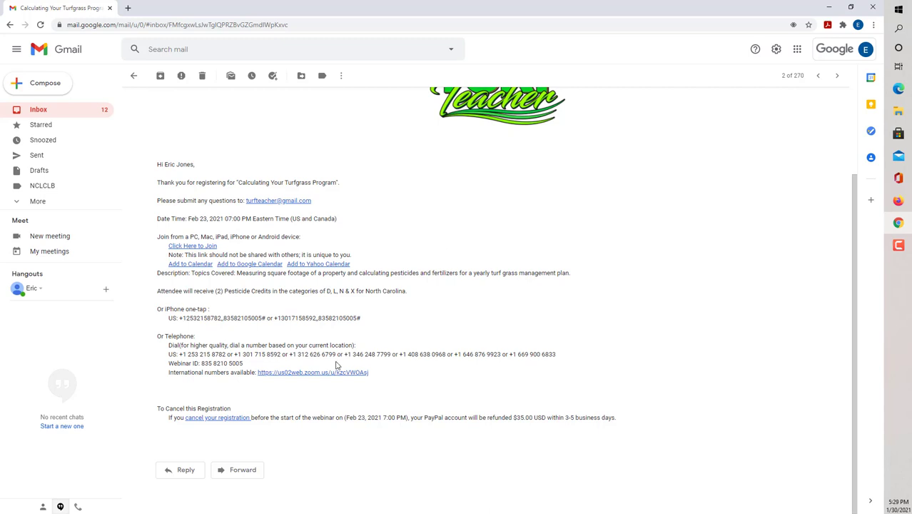
pyautogui.moveTo(211, 429)
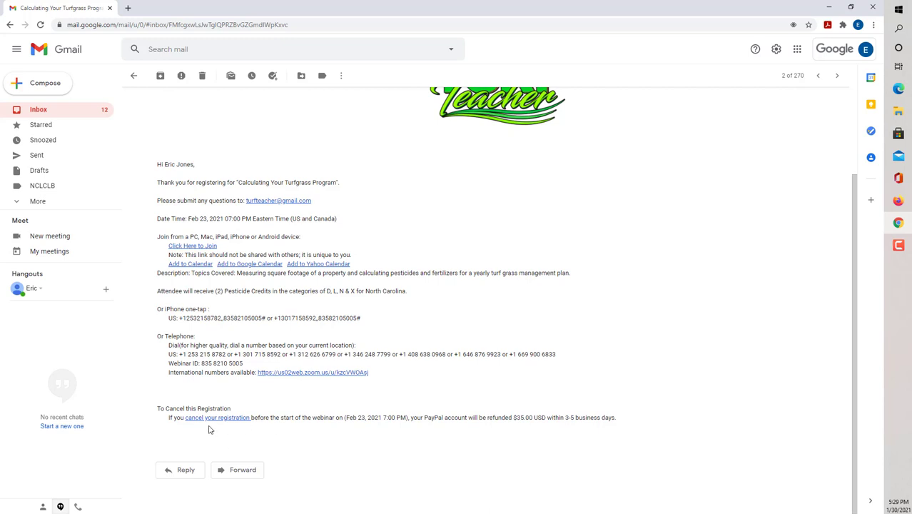
pyautogui.moveTo(382, 363)
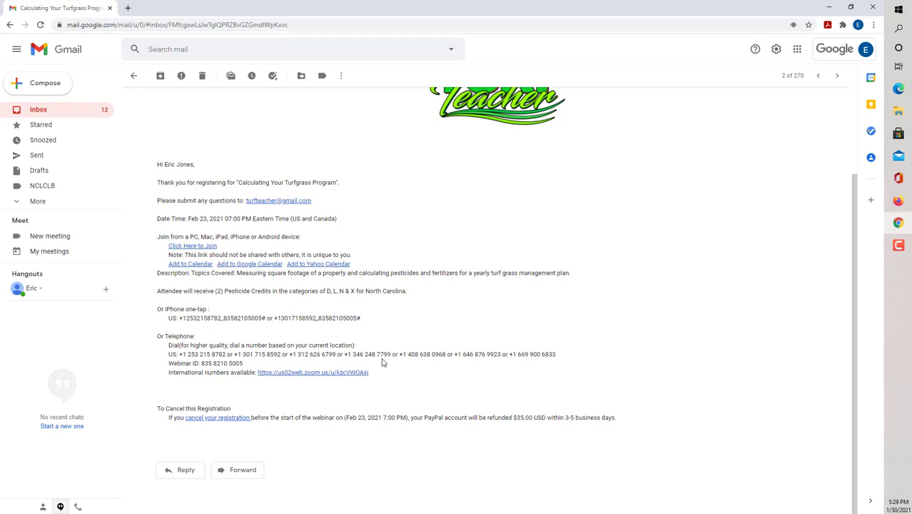
pyautogui.moveTo(426, 354)
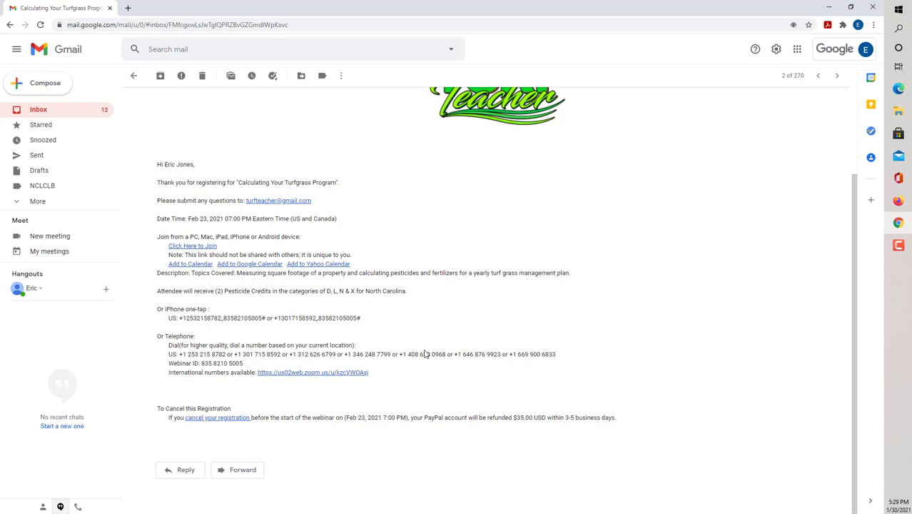
pyautogui.moveTo(531, 339)
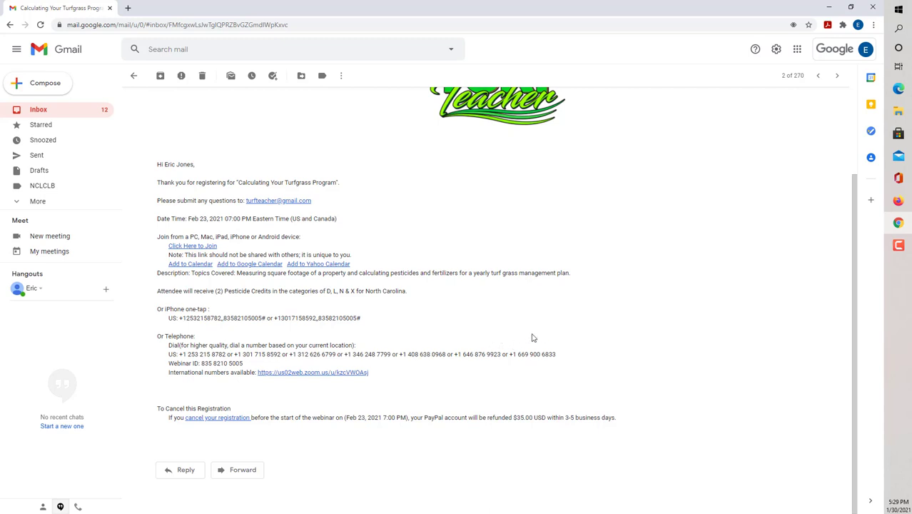
pyautogui.moveTo(664, 316)
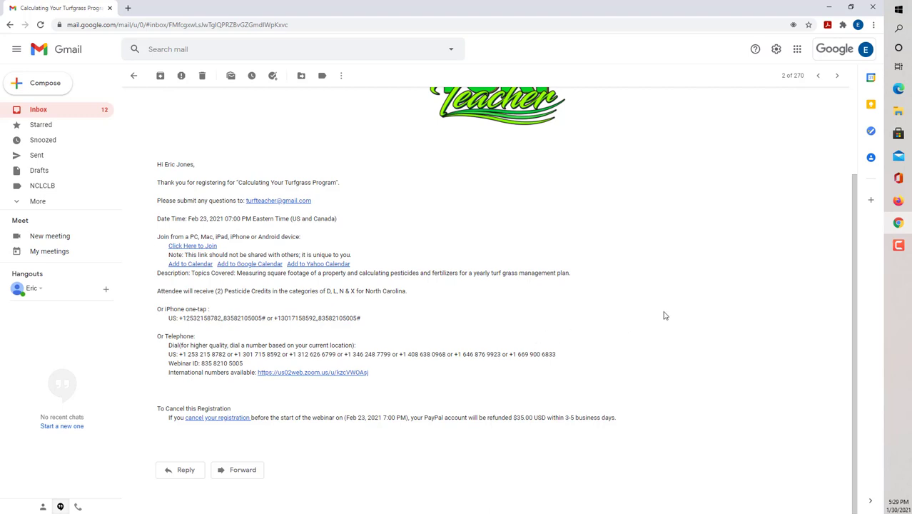
pyautogui.moveTo(669, 315)
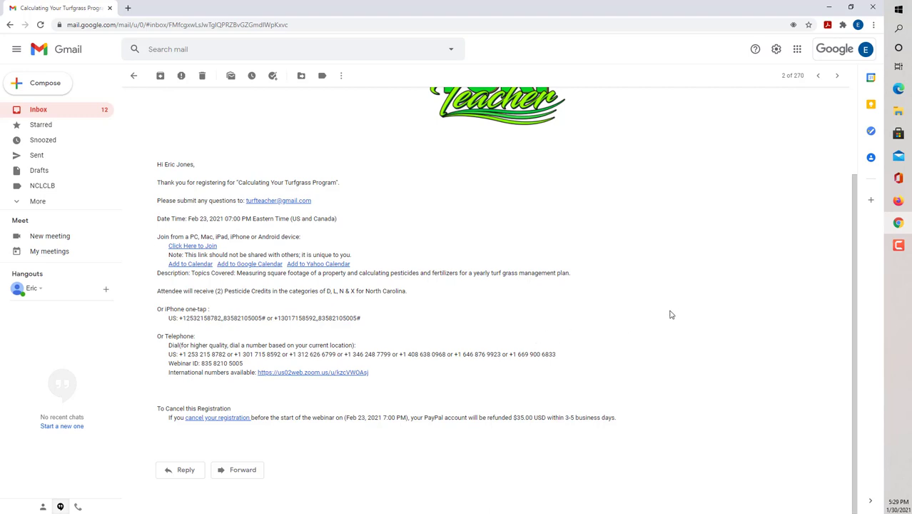
pyautogui.scroll(3)
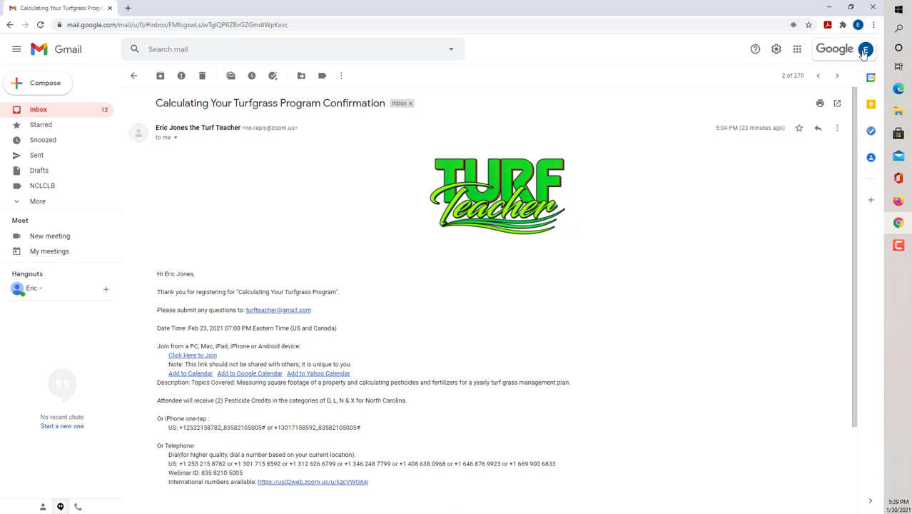